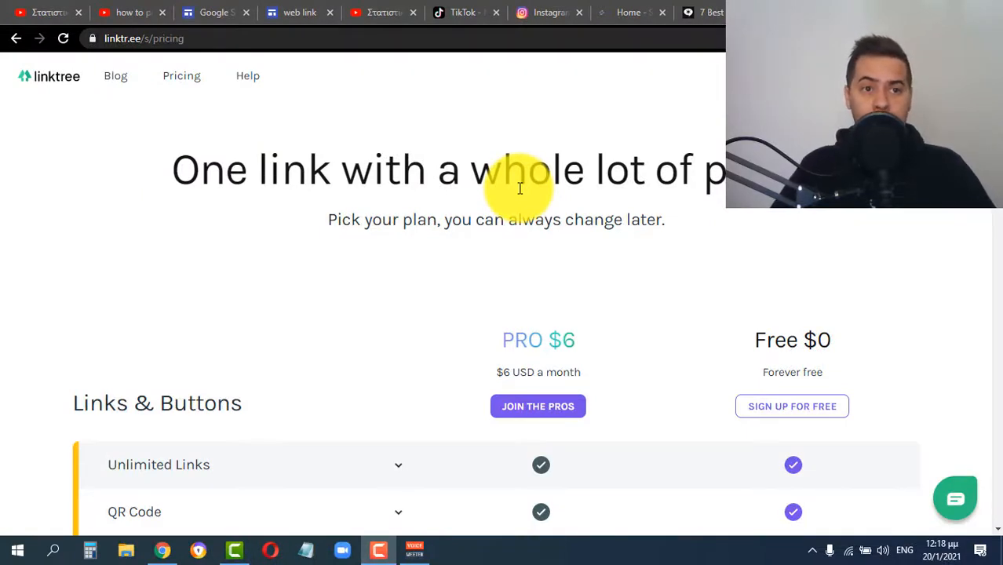
mouse_move(190, 192)
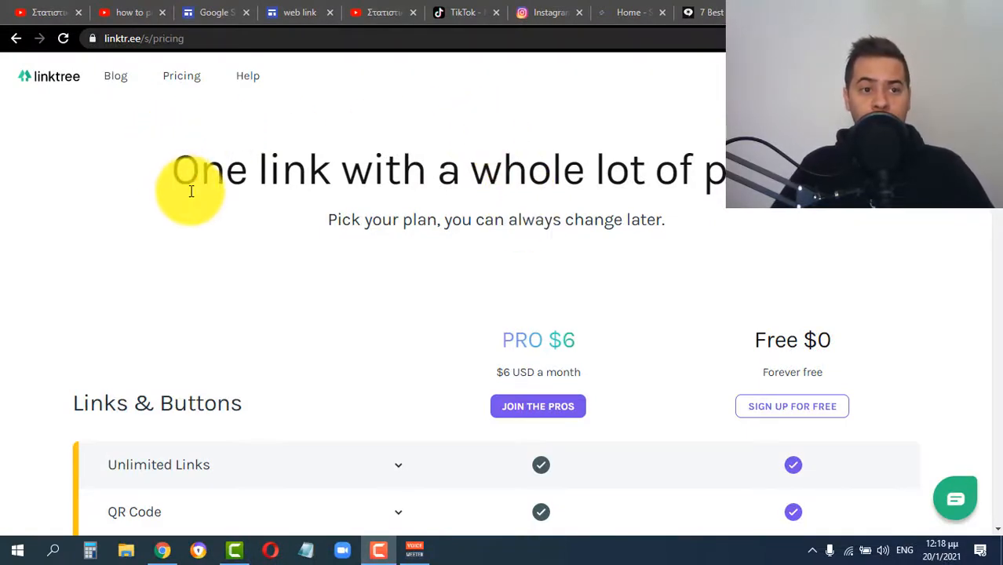
mouse_move(86, 132)
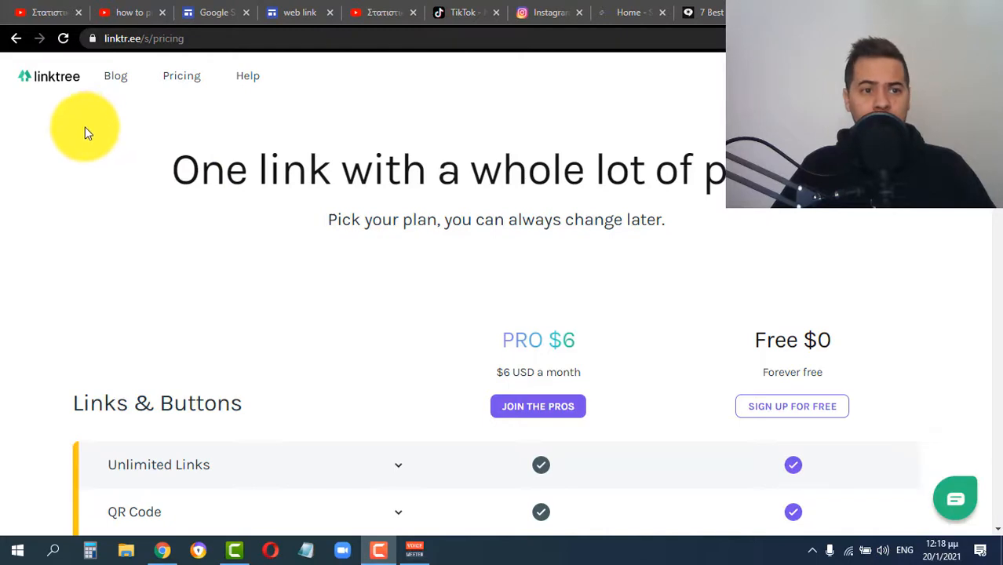
mouse_move(604, 267)
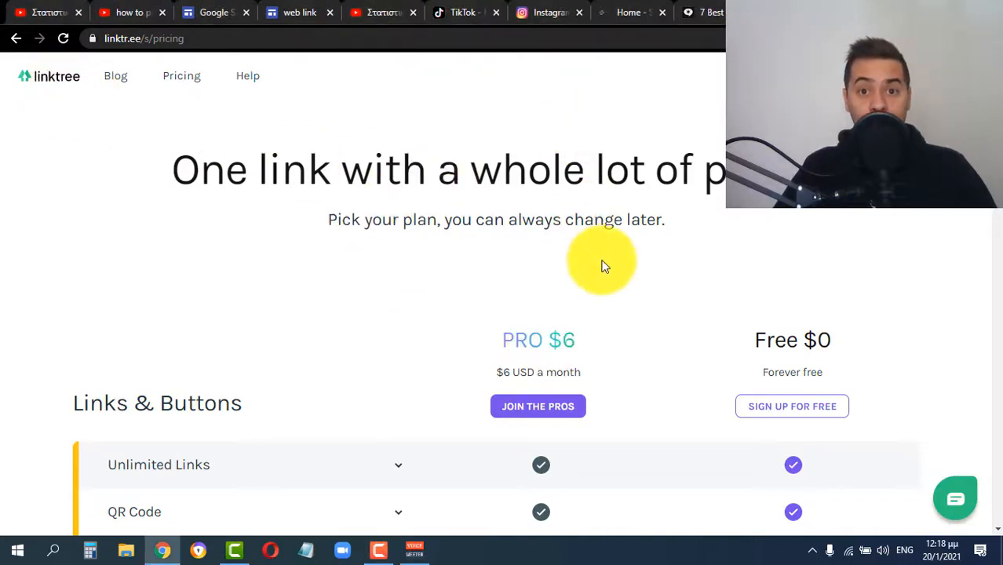
mouse_move(596, 328)
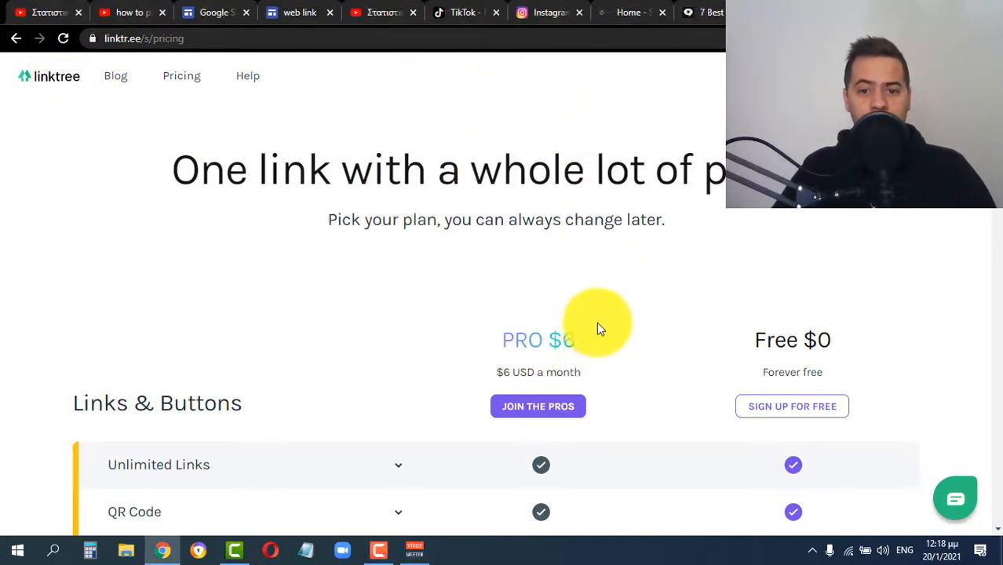
mouse_move(627, 274)
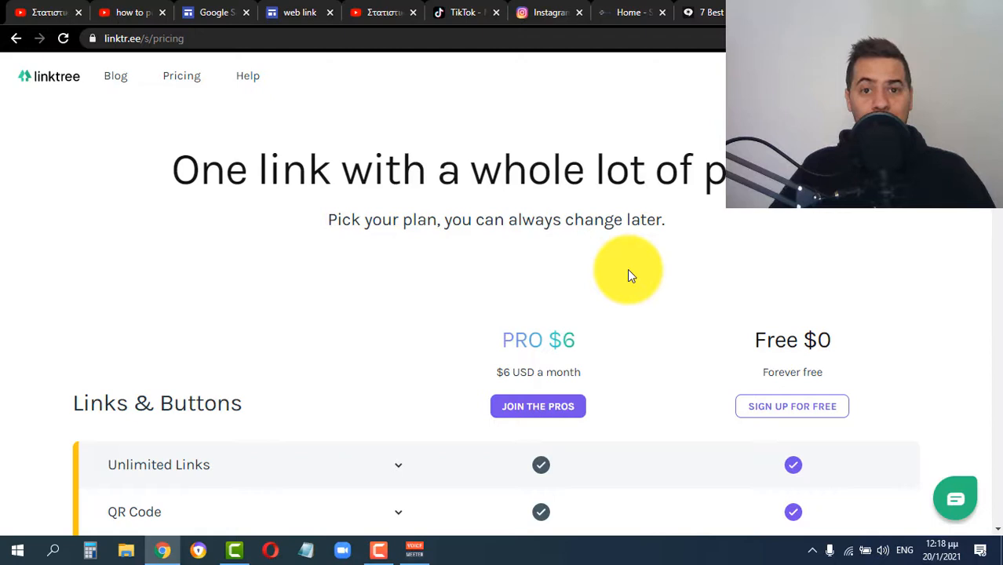
- Show the Google Sites start page with its Blank, Portfolio, Event and Project templates
click(208, 11)
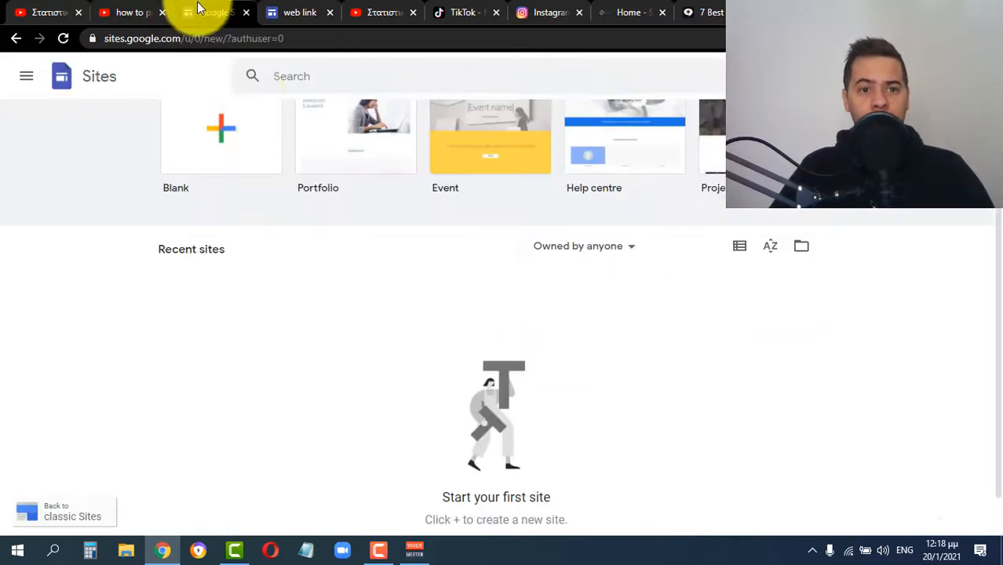
scroll(up, 3)
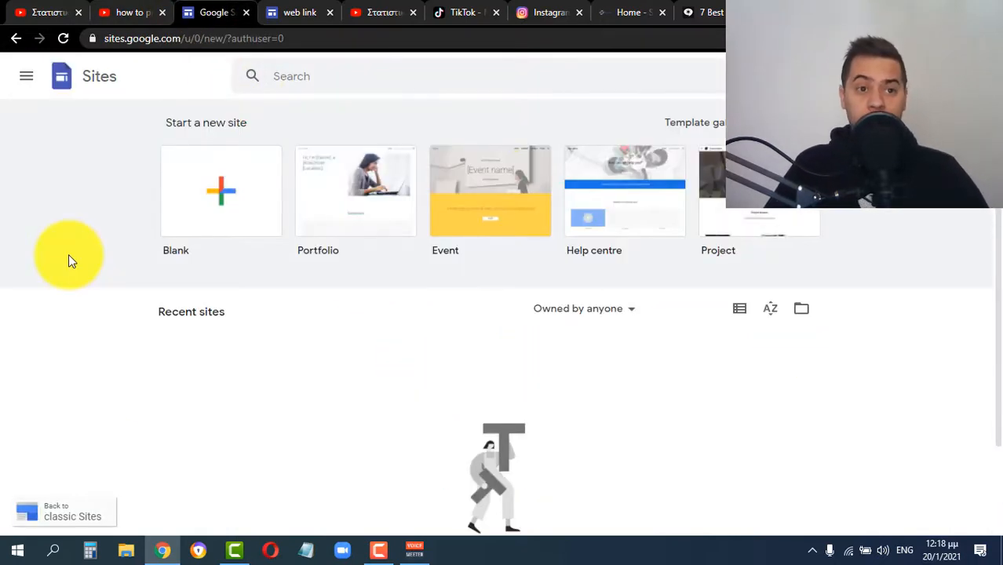
click(192, 38)
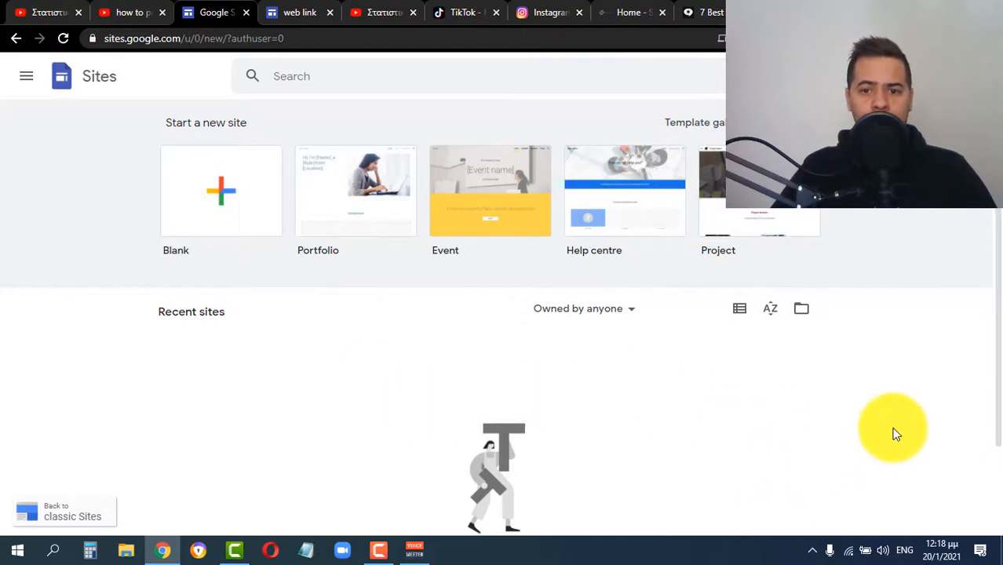
mouse_move(194, 222)
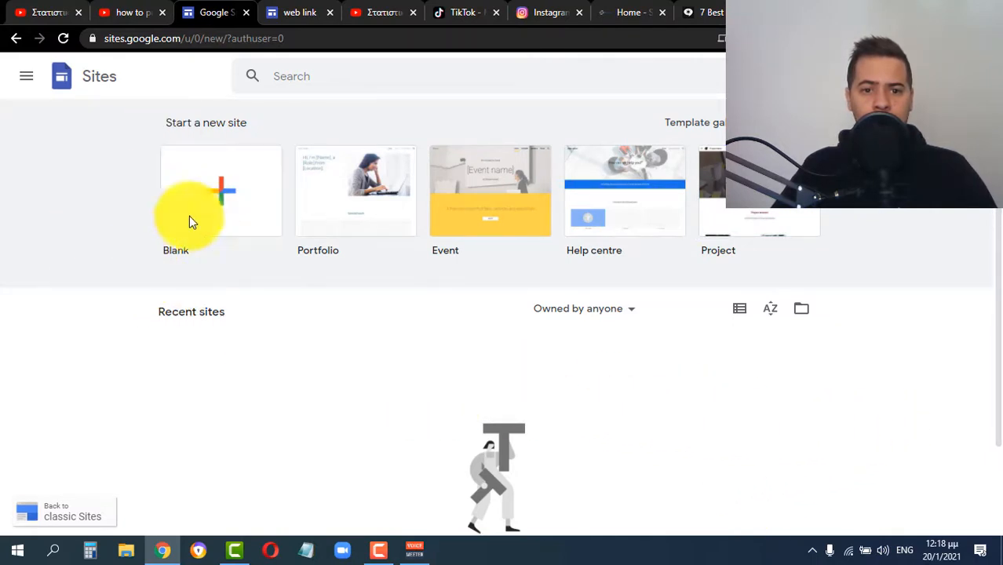
mouse_move(187, 187)
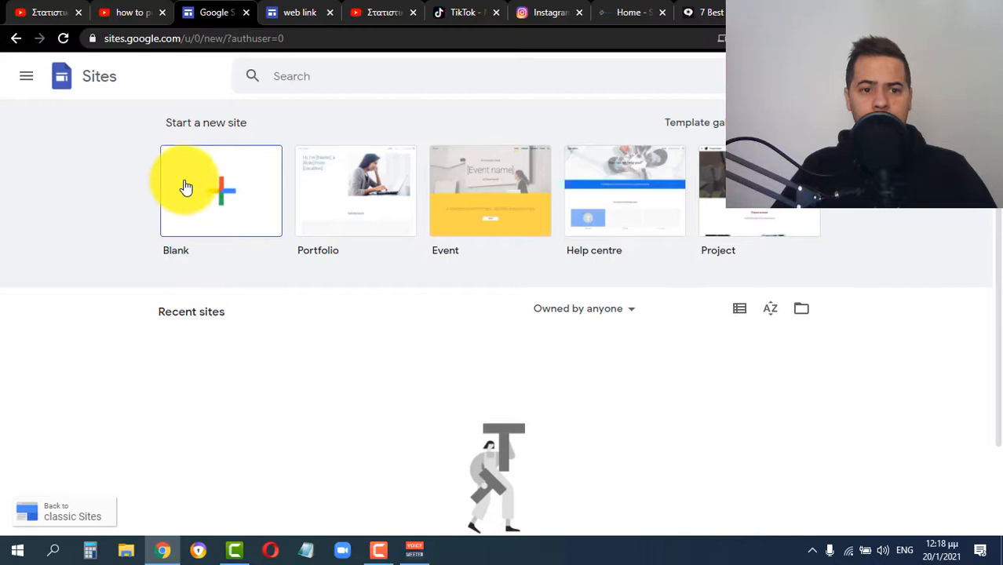
- Create a blank site headed 'DIMITRIS LINK' and scroll through the Insert panel
click(220, 190)
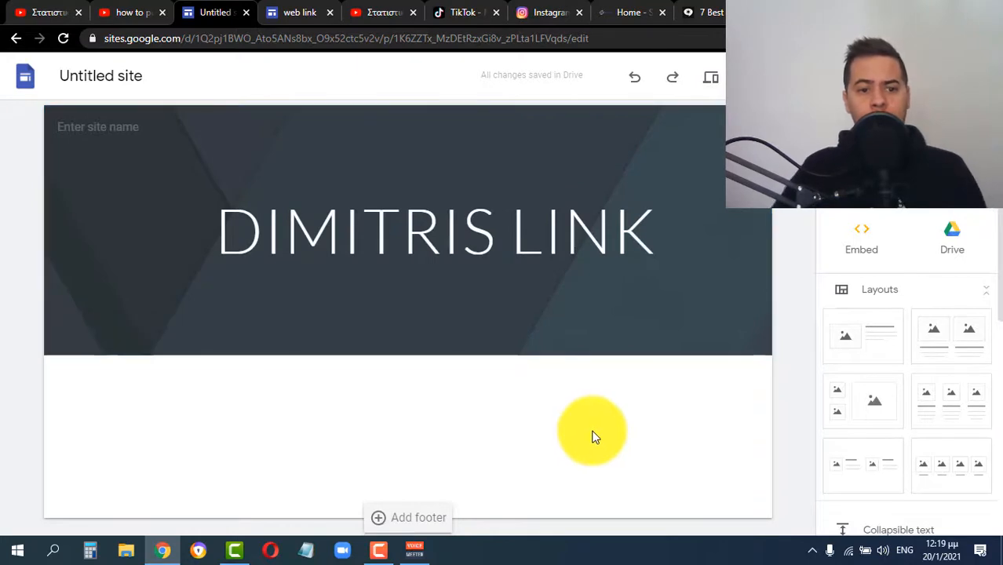
mouse_move(799, 365)
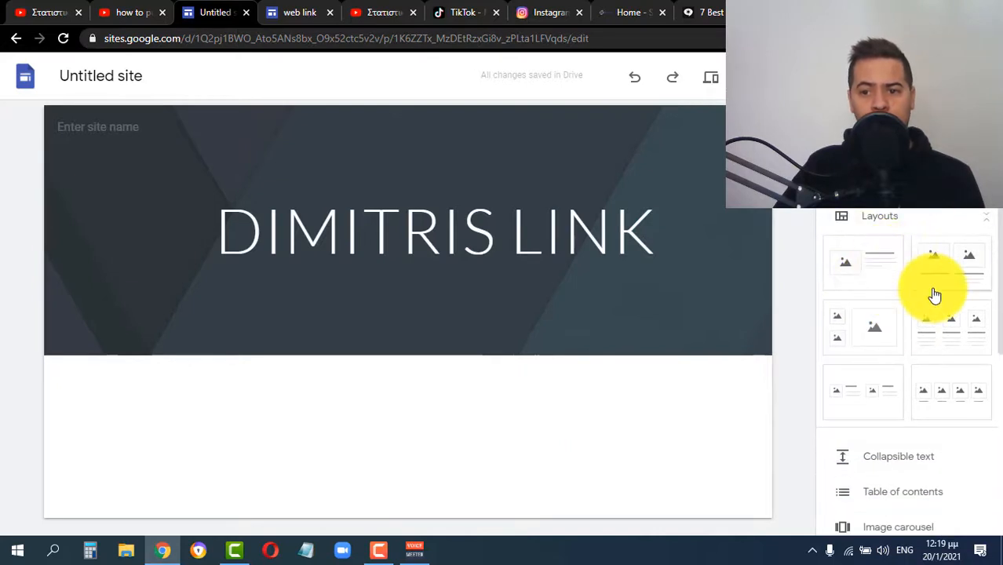
scroll(down, 3)
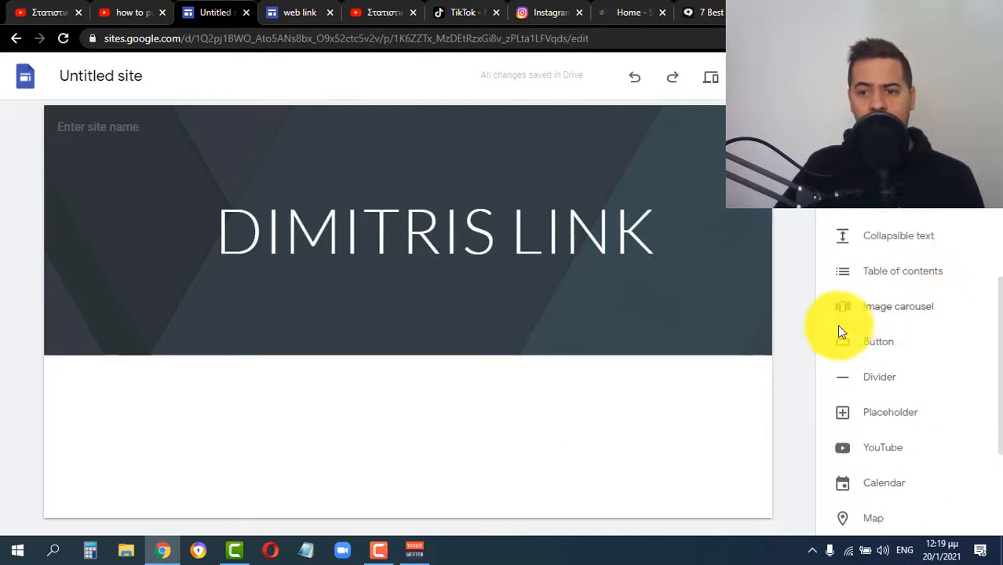
mouse_move(878, 345)
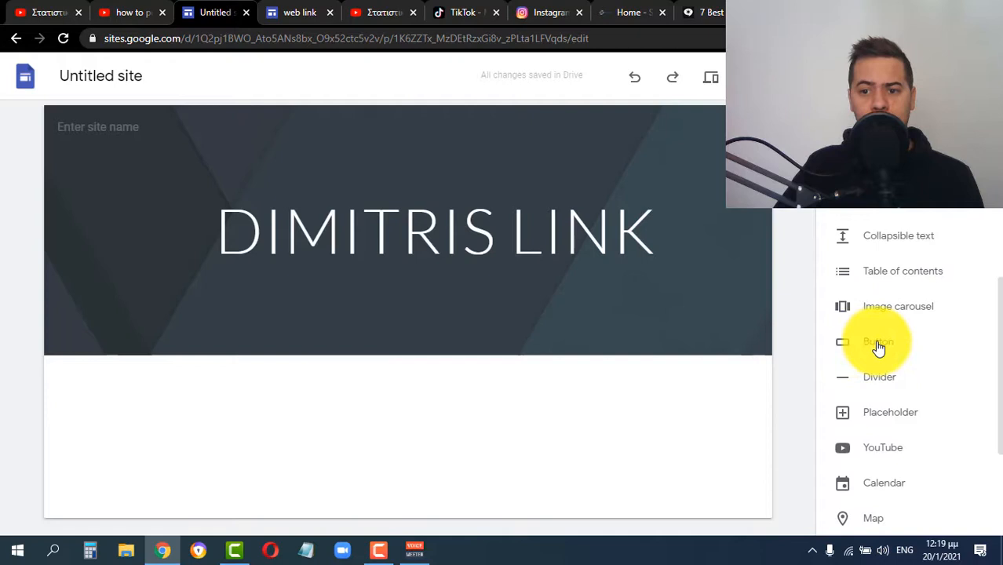
click(878, 341)
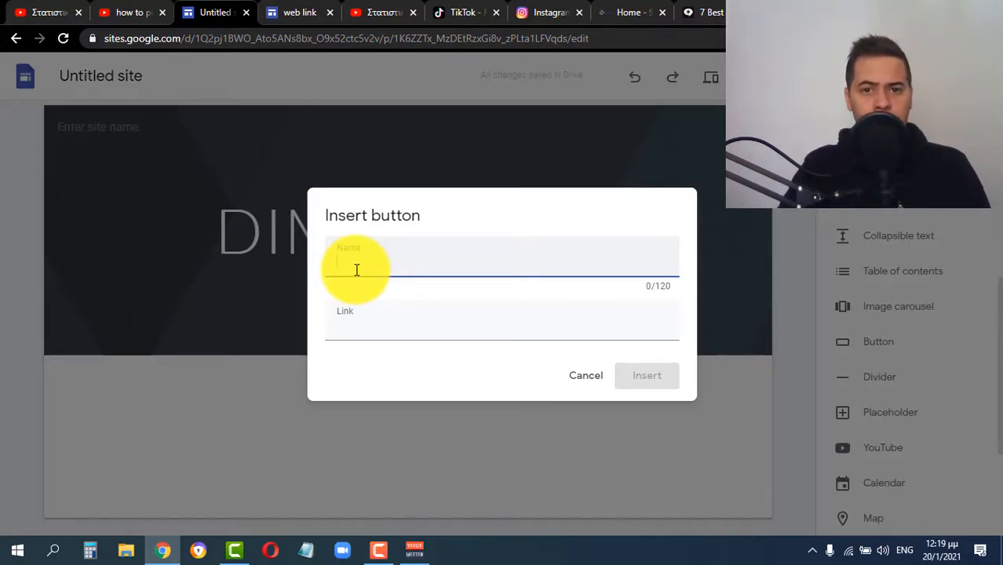
text(Insta)
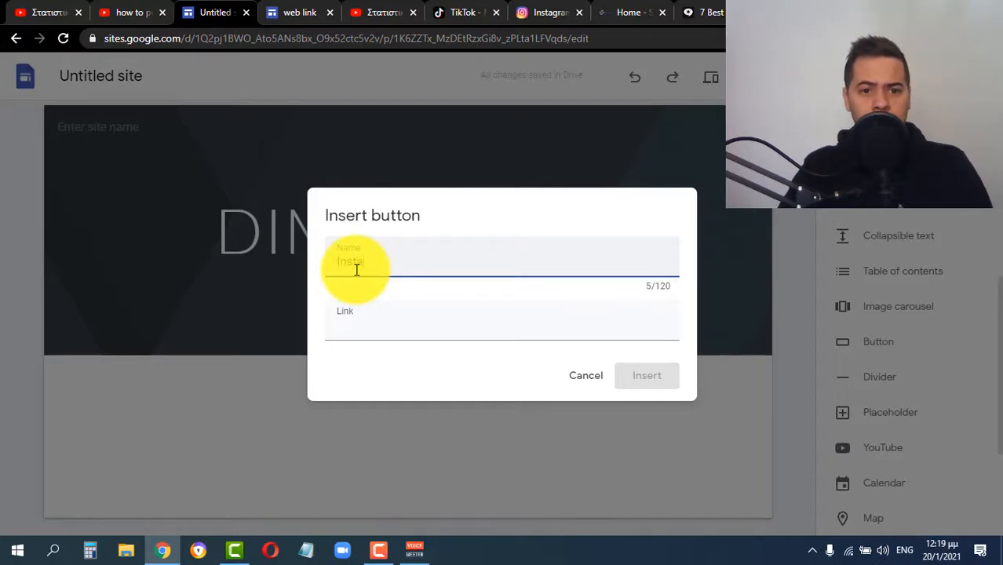
text(gram)
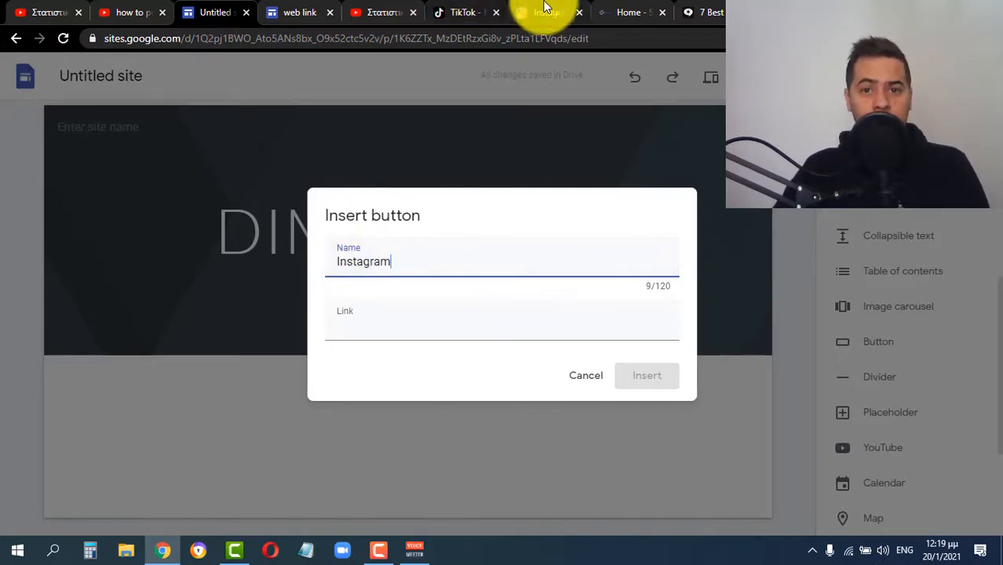
click(542, 12)
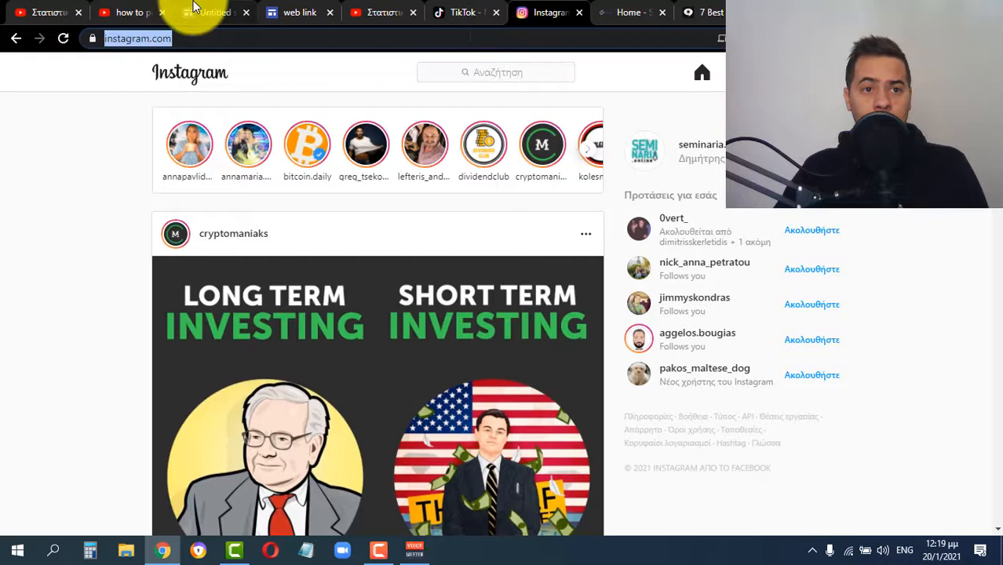
click(215, 13)
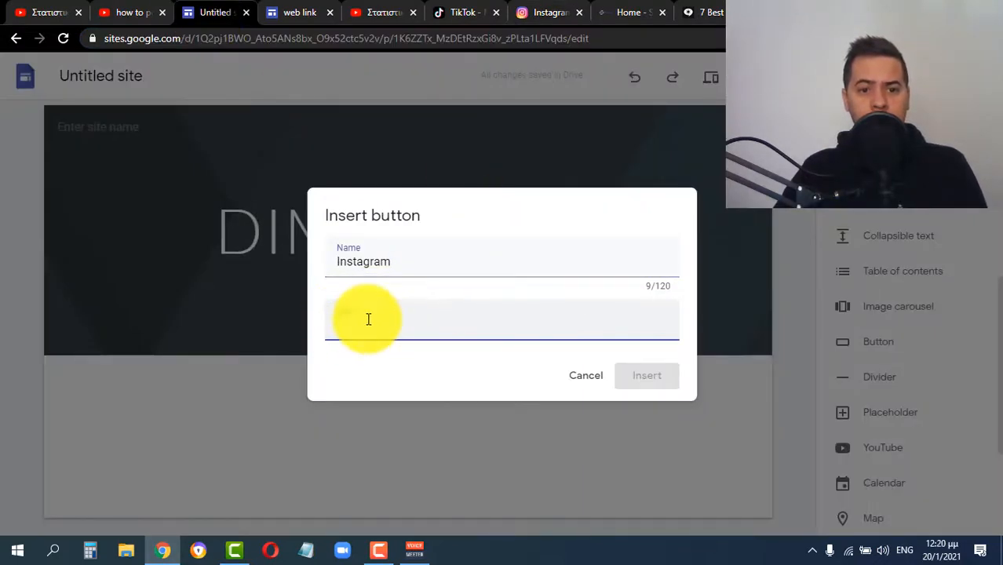
text(https://www.instagram.com/)
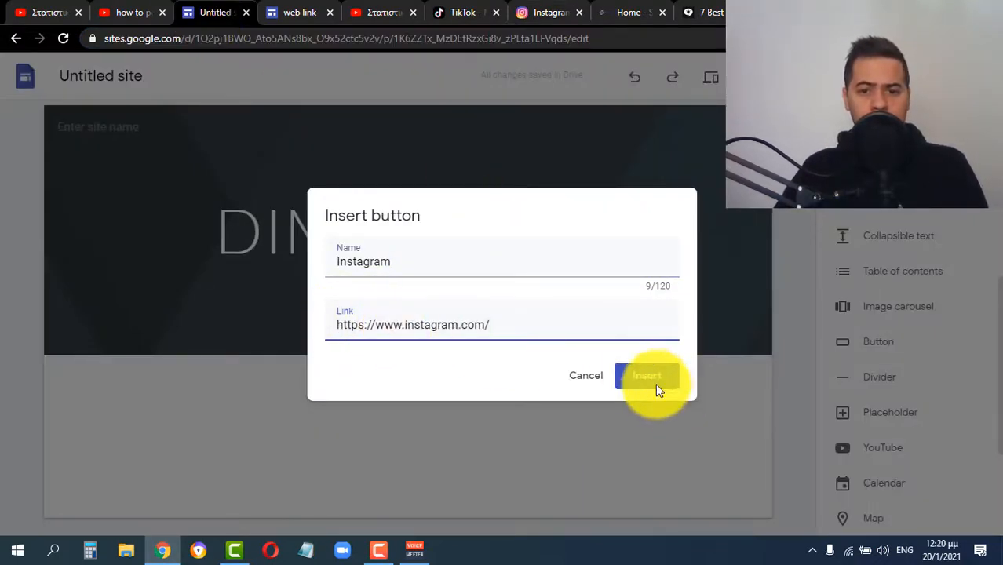
click(646, 375)
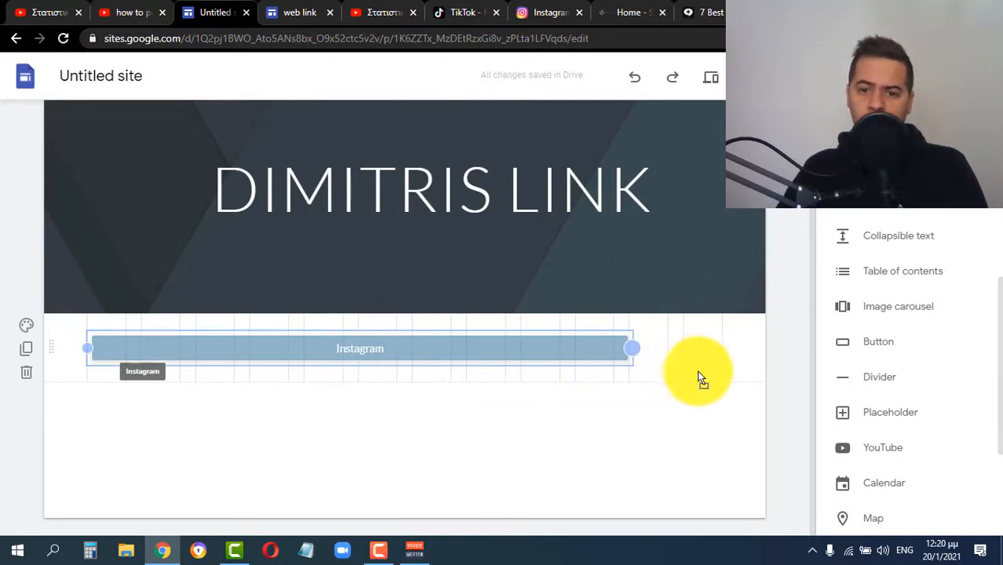
drag(632, 347, 721, 348)
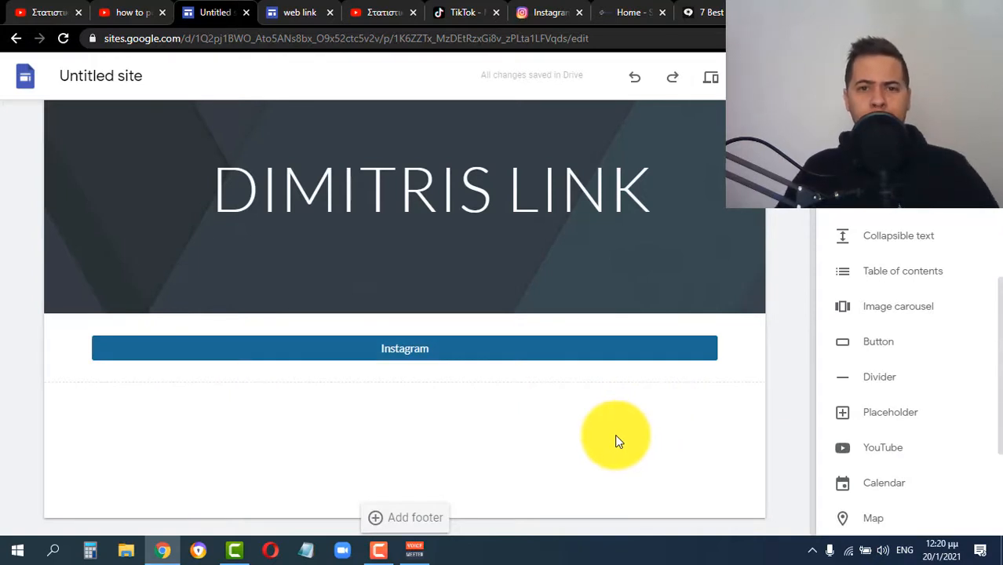
mouse_move(655, 432)
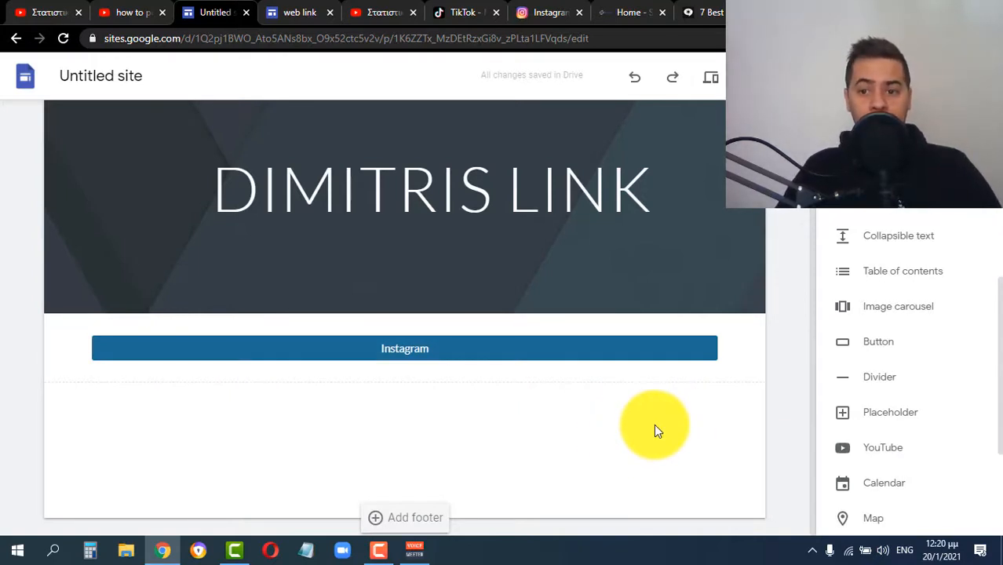
click(878, 342)
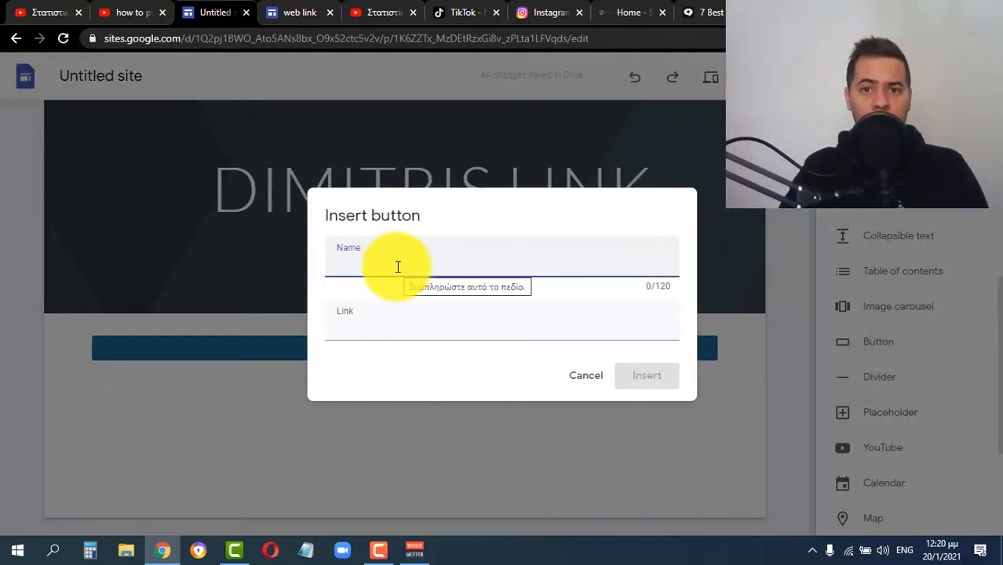
text(My)
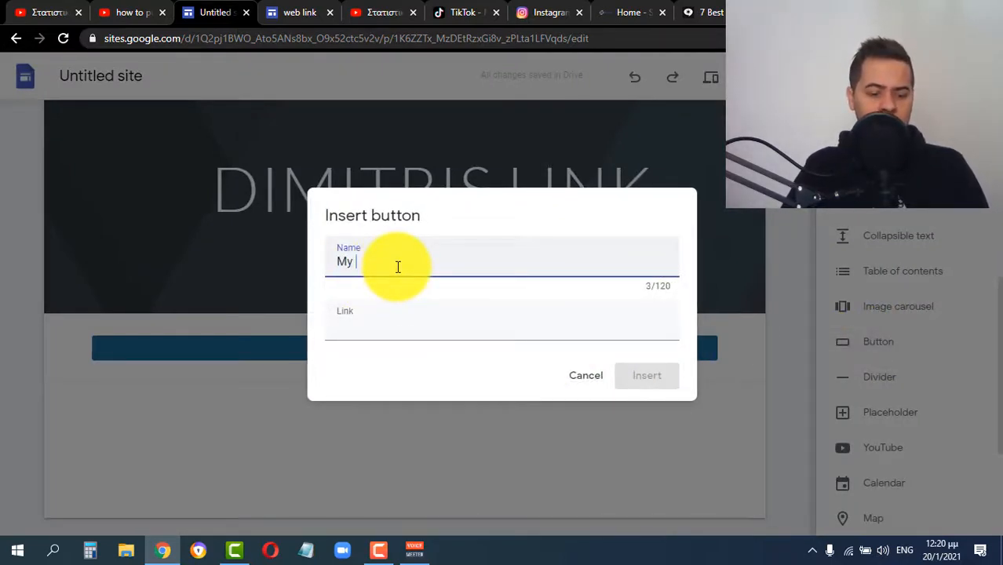
text(Web)
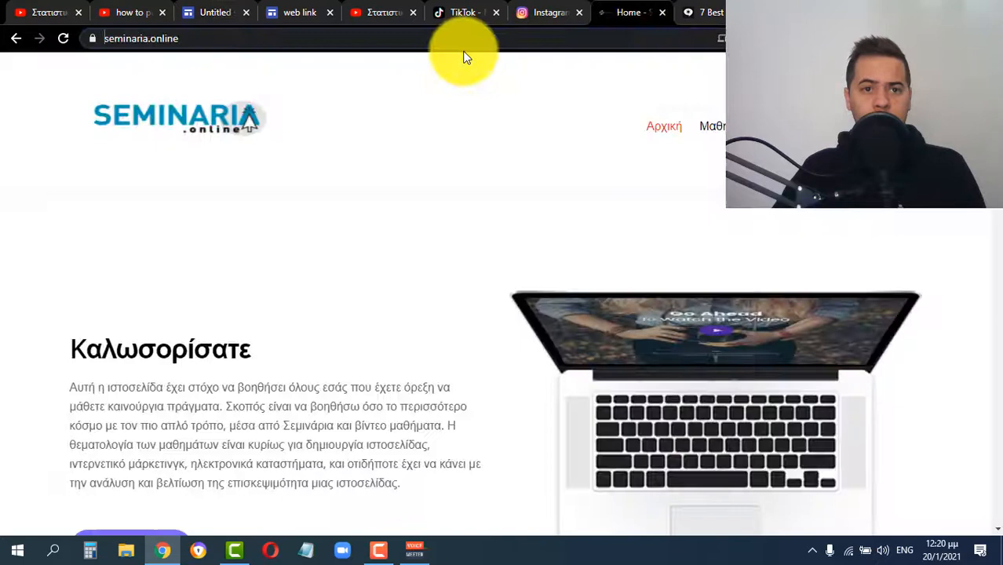
click(215, 12)
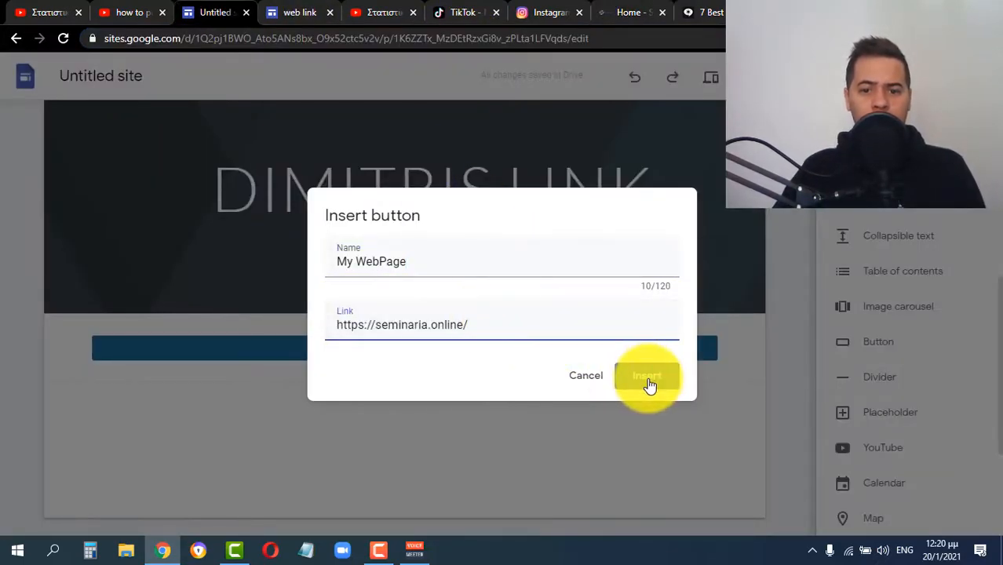
click(645, 375)
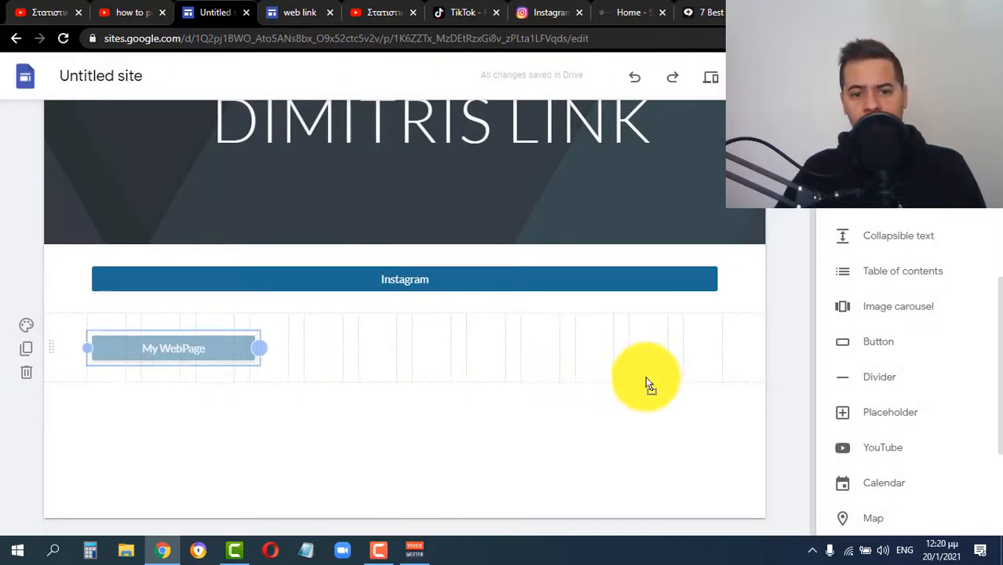
drag(259, 347, 686, 348)
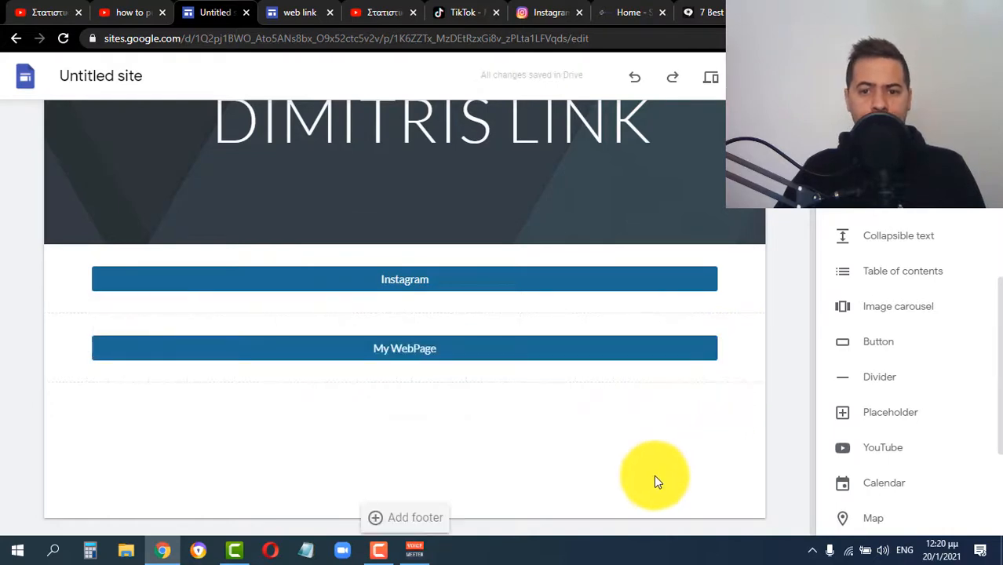
mouse_move(869, 342)
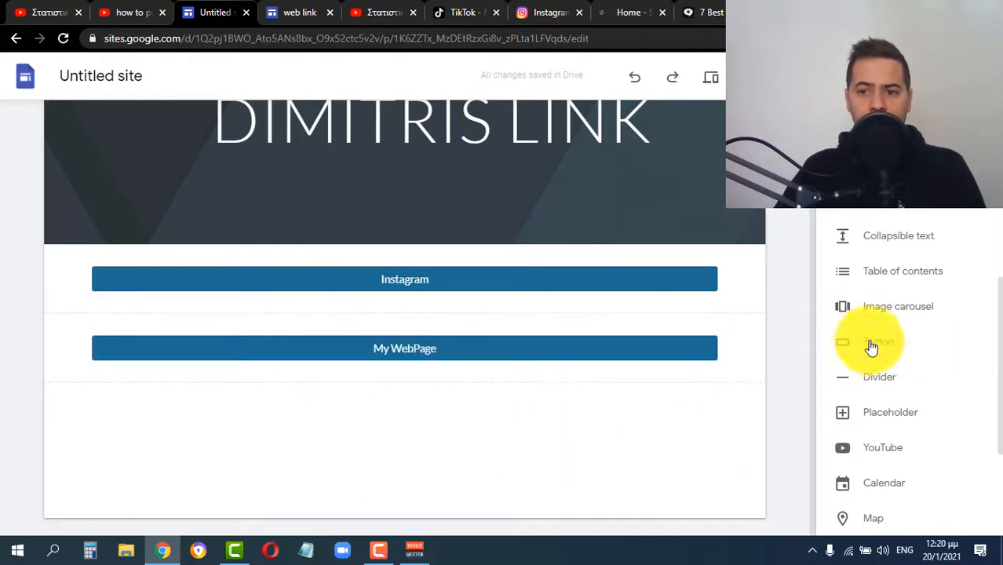
click(878, 341)
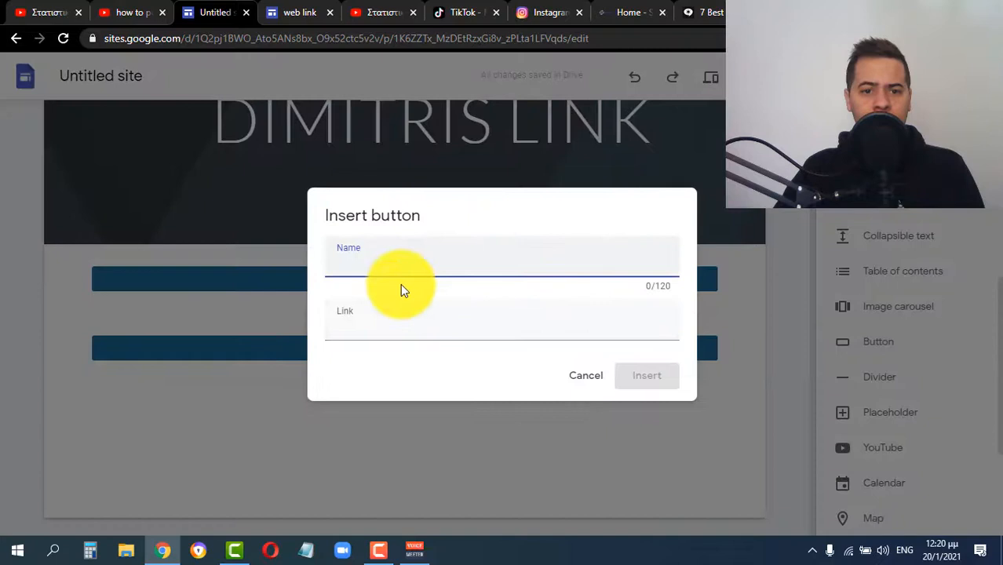
text(TikTok)
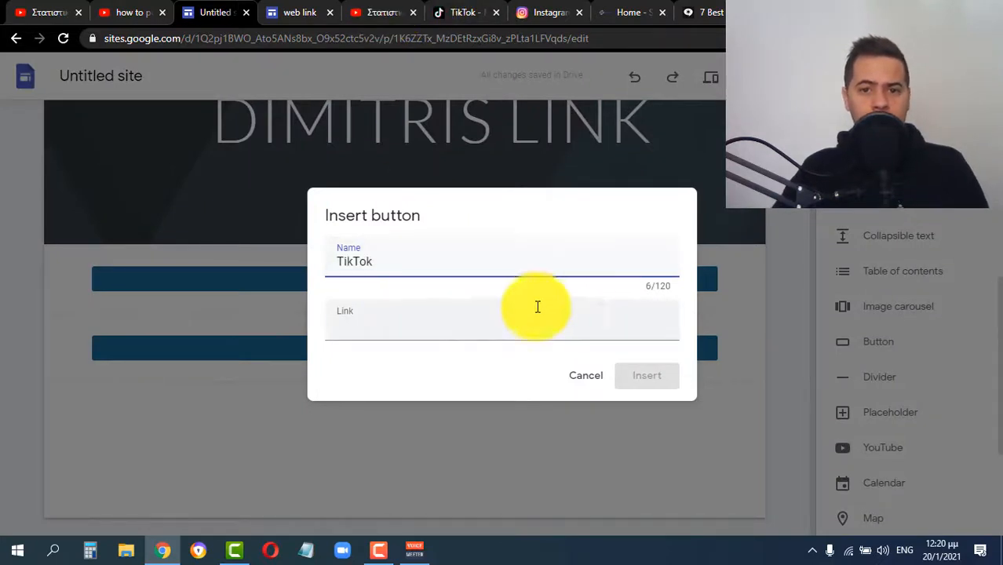
click(462, 12)
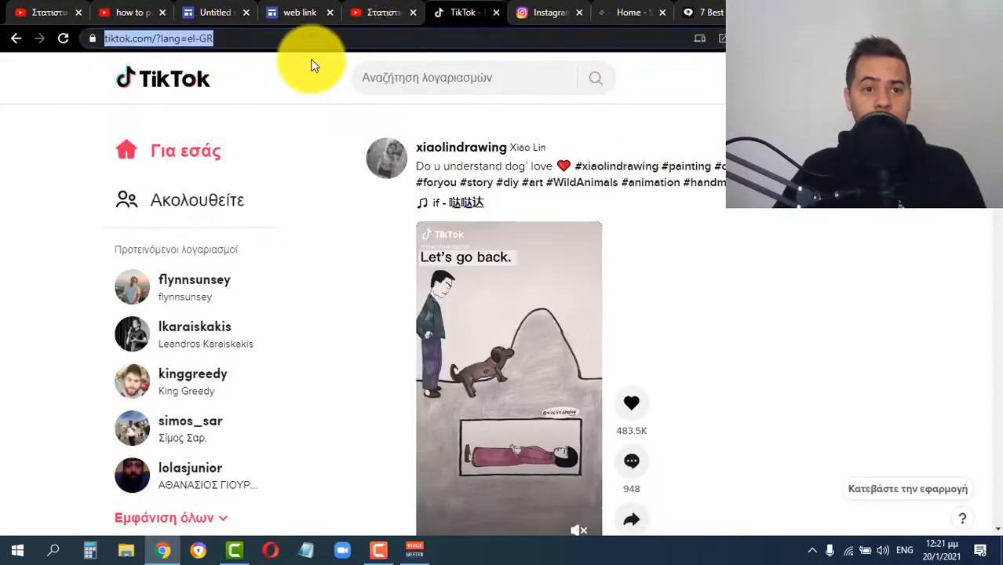
click(211, 12)
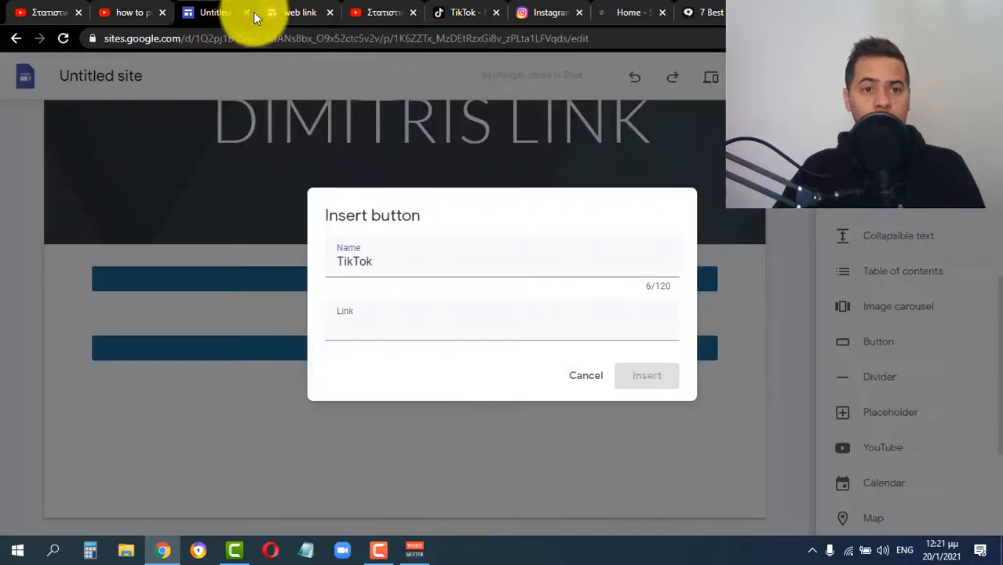
text(https://www.tiktok.com/?lang=el-GR)
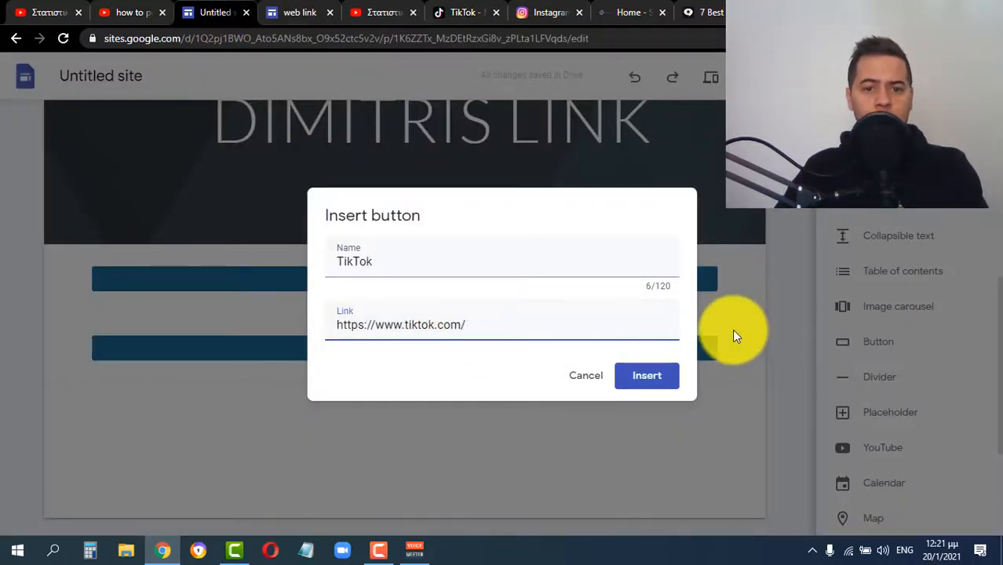
click(647, 375)
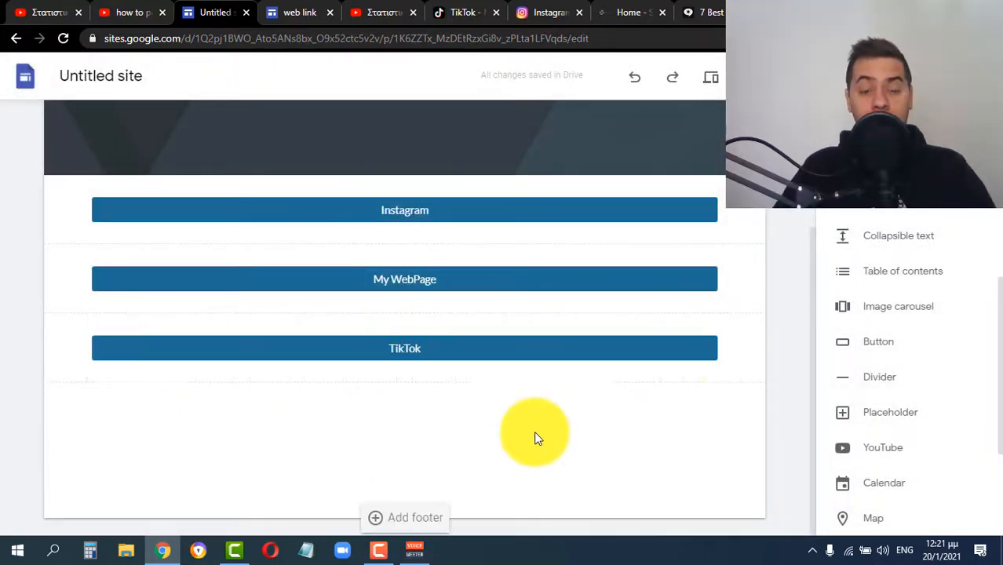
mouse_move(520, 449)
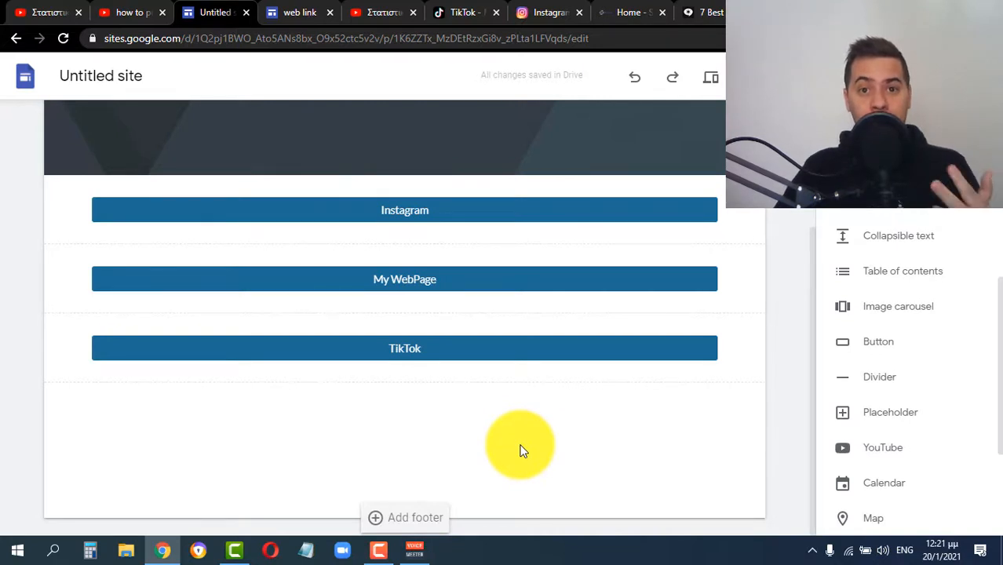
mouse_move(526, 443)
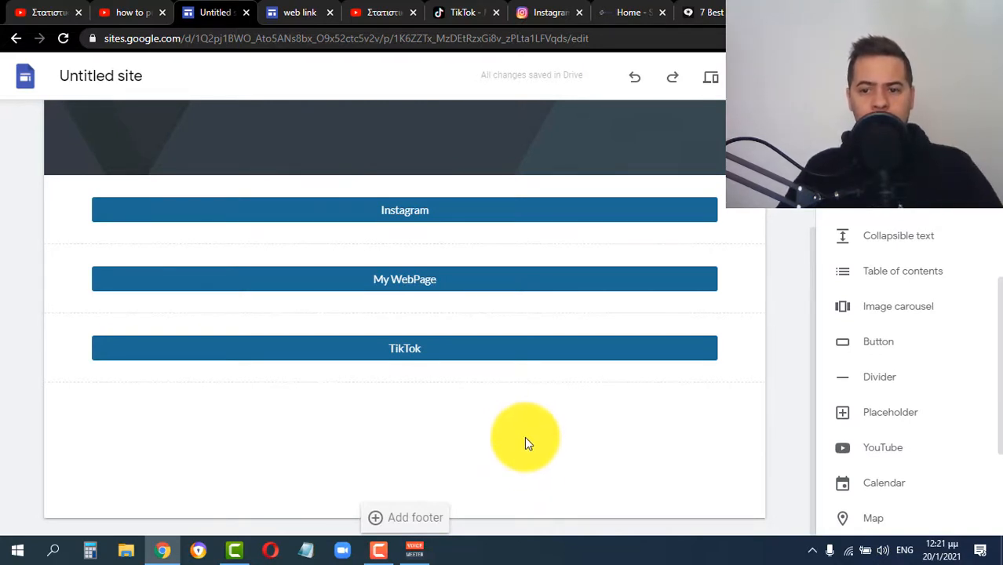
scroll(down, 3)
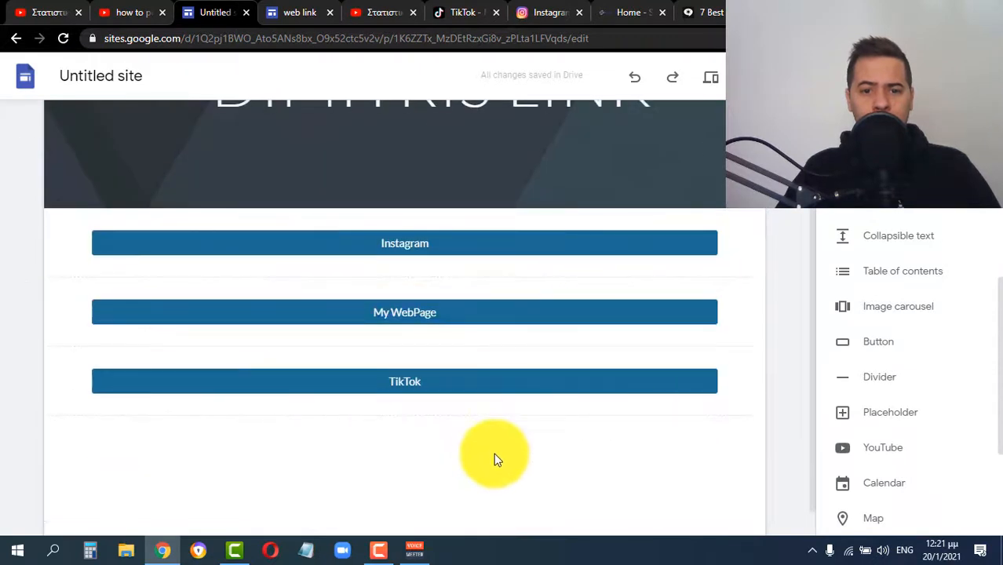
mouse_move(438, 444)
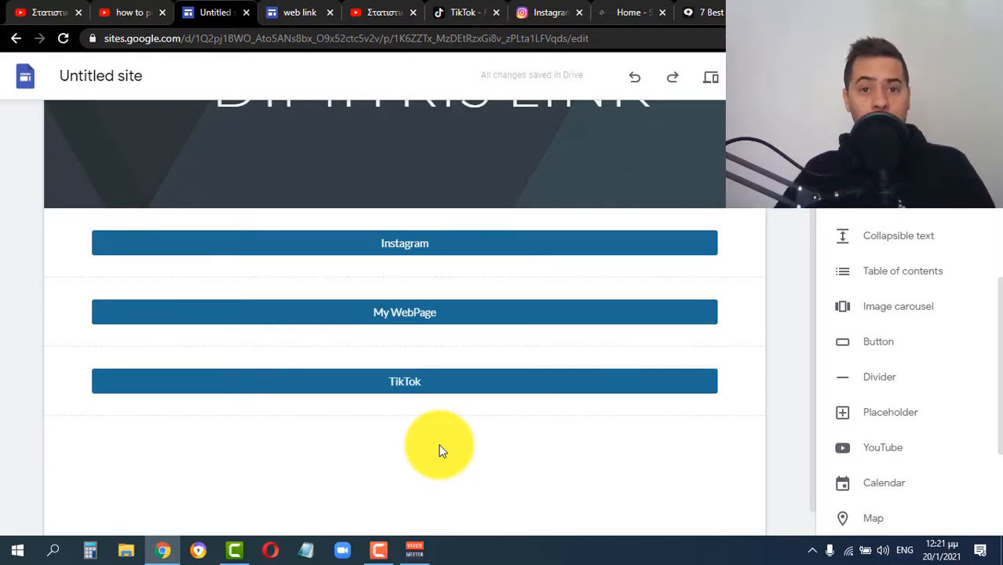
mouse_move(132, 442)
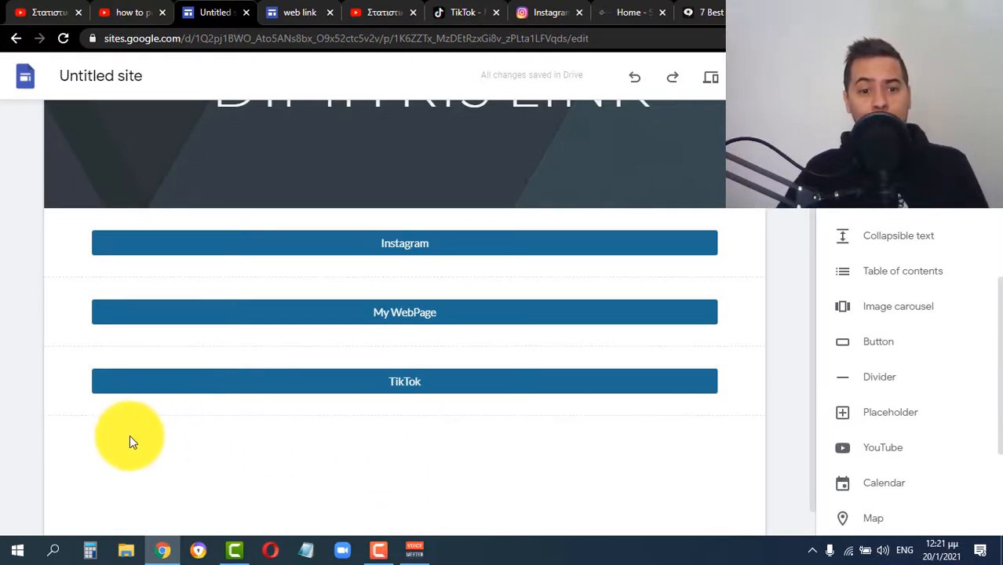
mouse_move(615, 447)
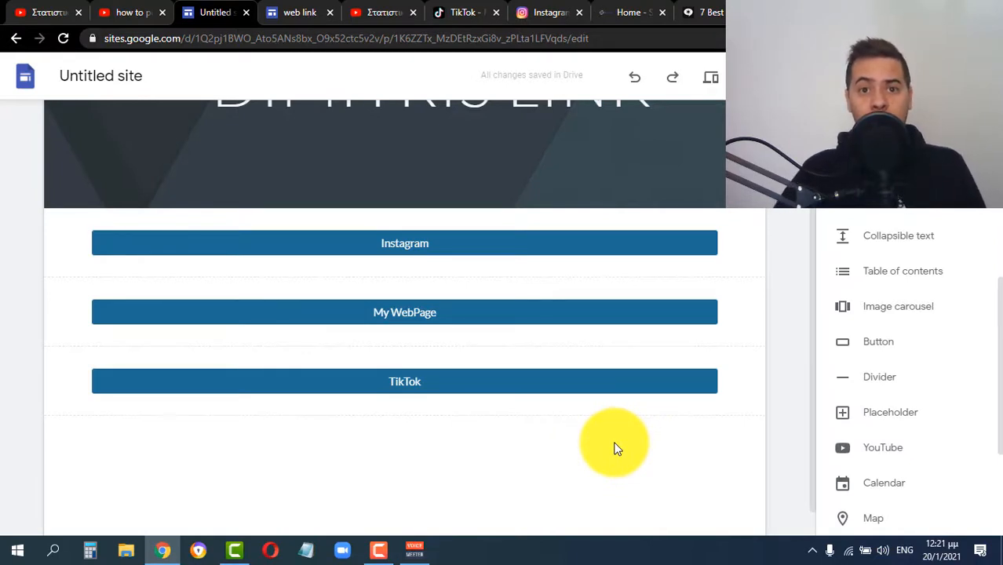
mouse_move(616, 448)
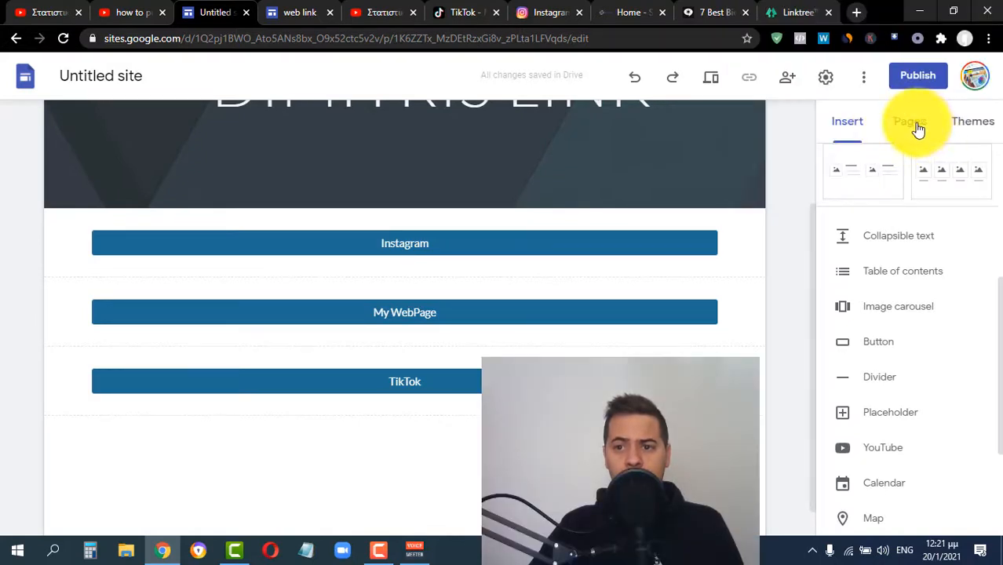
- Add a new page named 'products' from the Pages panel
click(909, 120)
text(products)
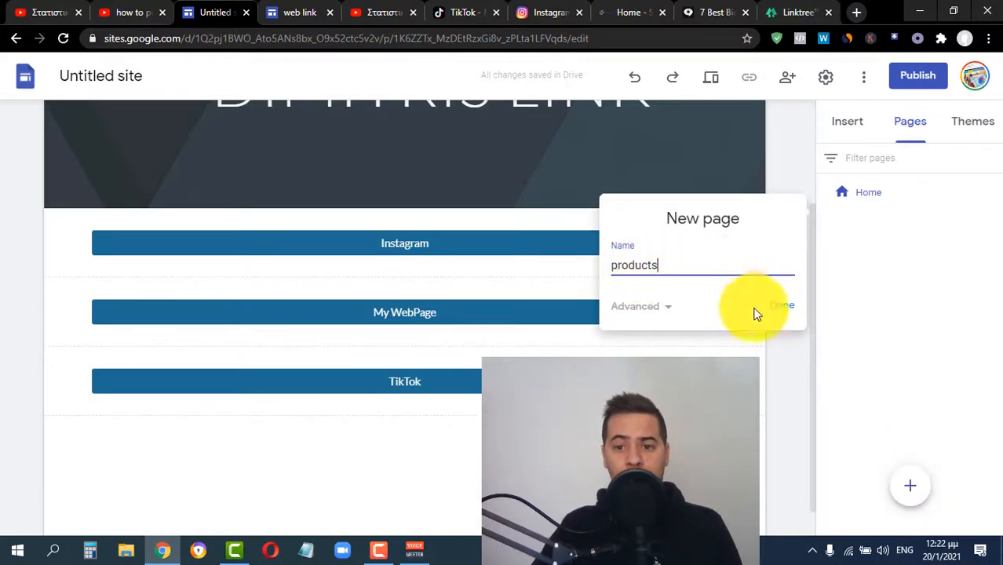
click(781, 304)
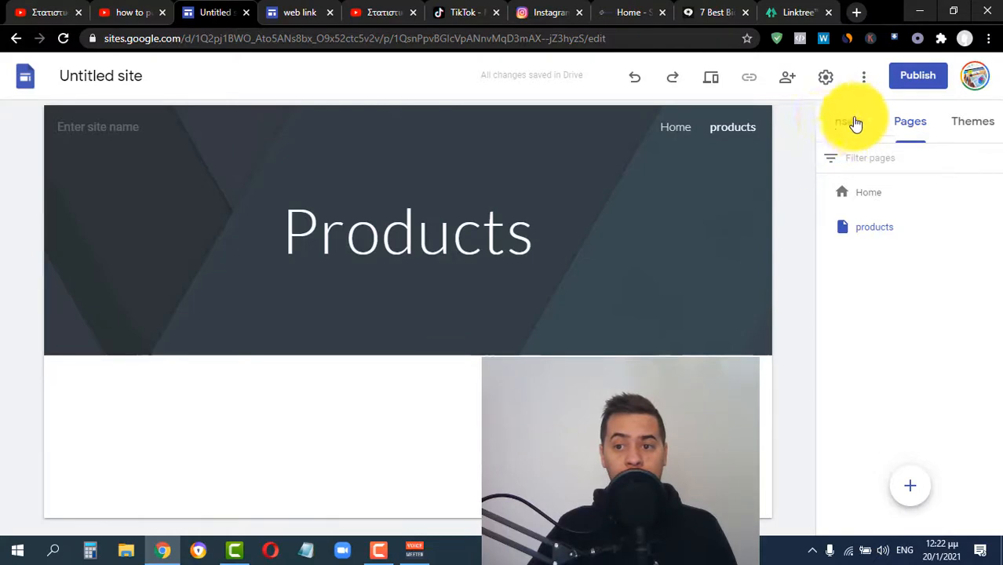
- Add a full-width 'Acer Aspire 5 Slim Laptop' Amazon button, then a Roku Express button
click(846, 121)
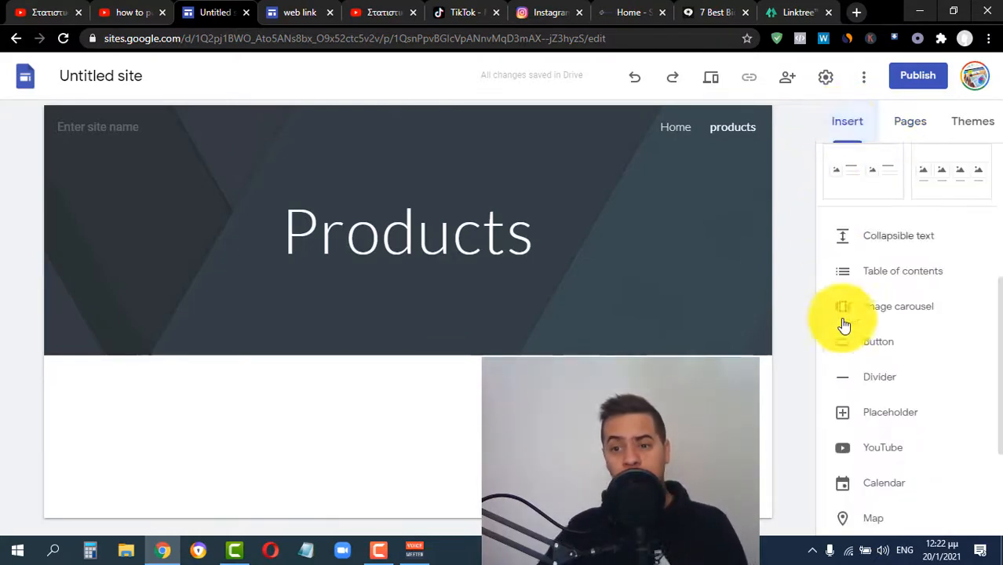
click(878, 341)
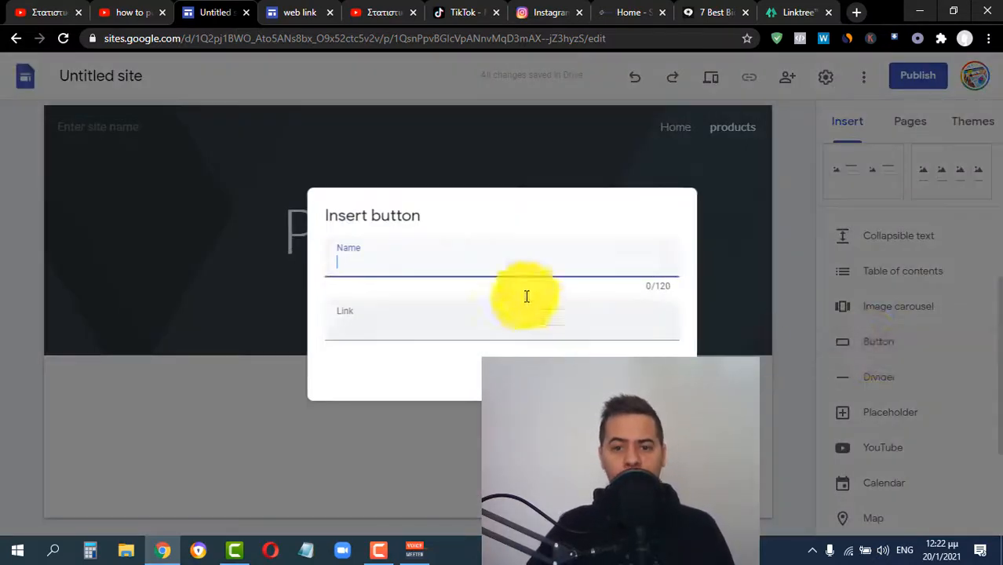
click(745, 12)
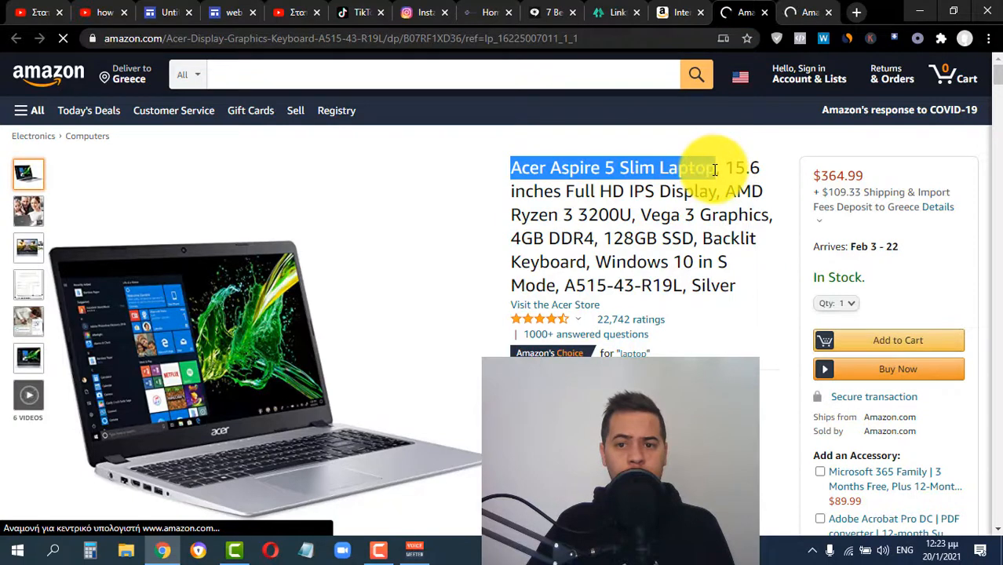
click(181, 11)
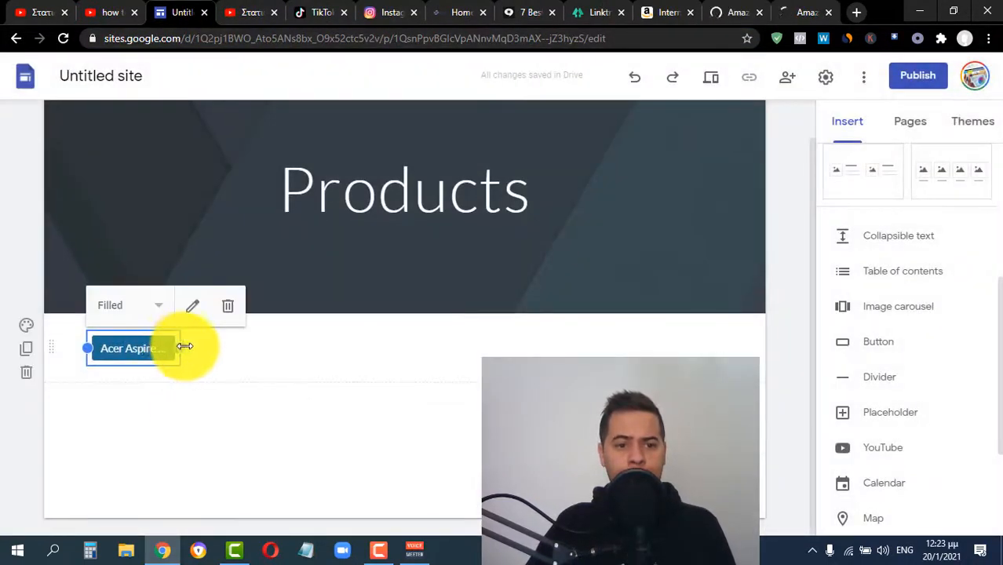
drag(184, 347, 377, 348)
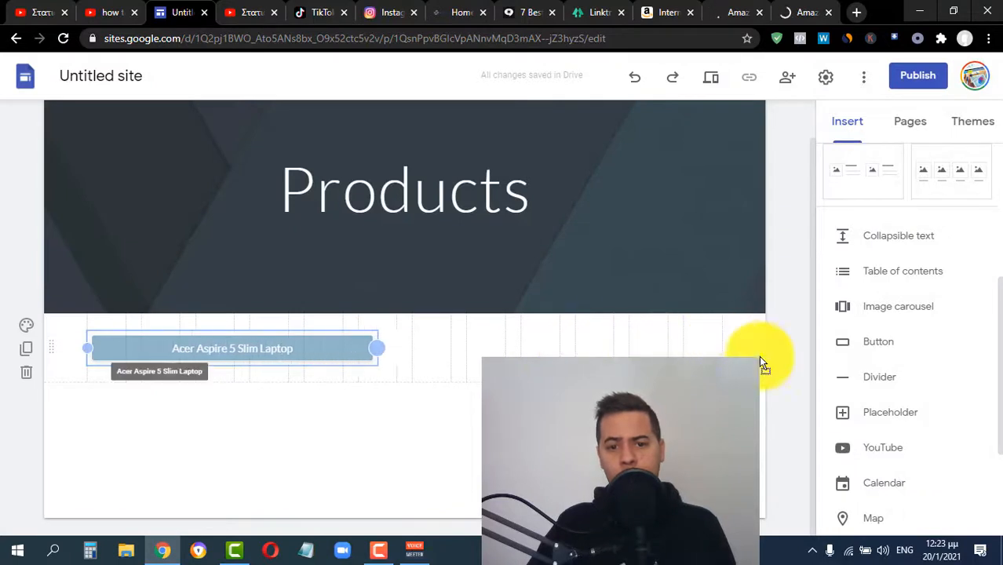
click(878, 342)
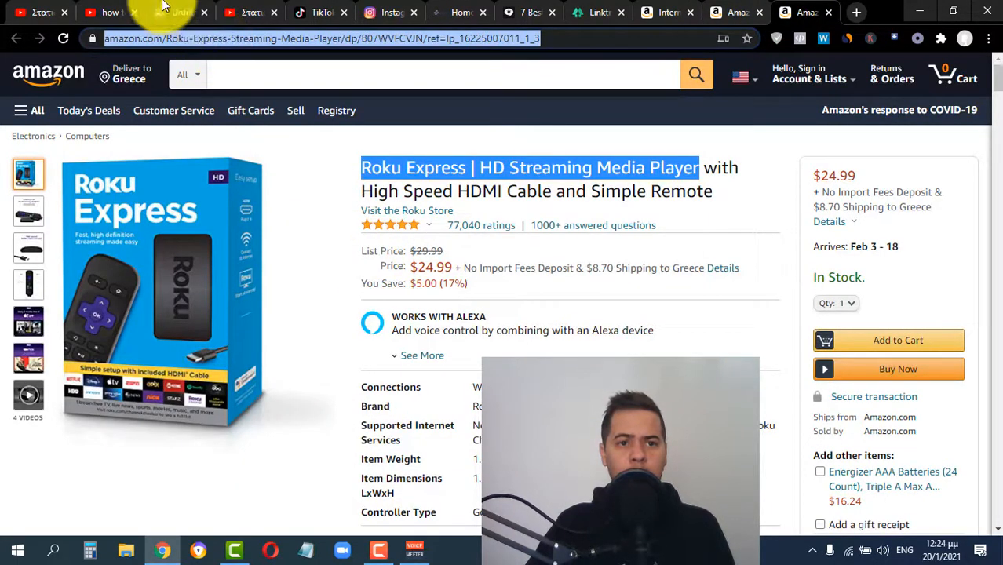
click(180, 12)
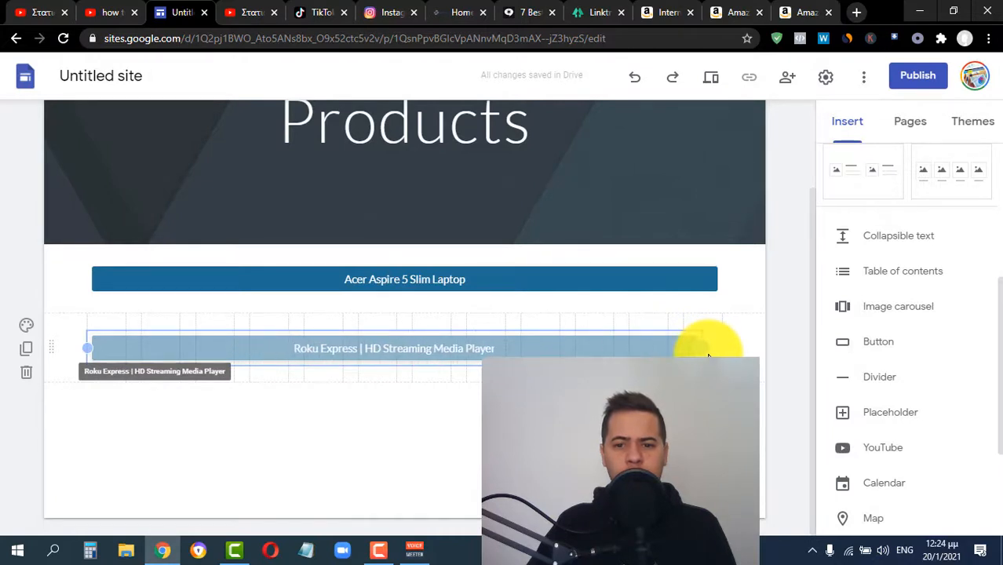
- Change the products page header to a banner style
scroll(up, 3)
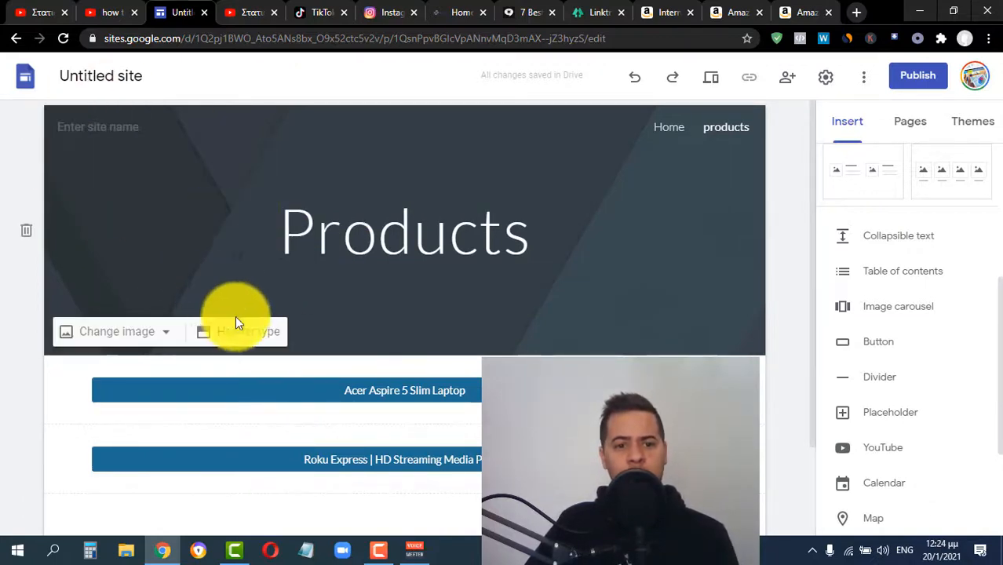
click(247, 332)
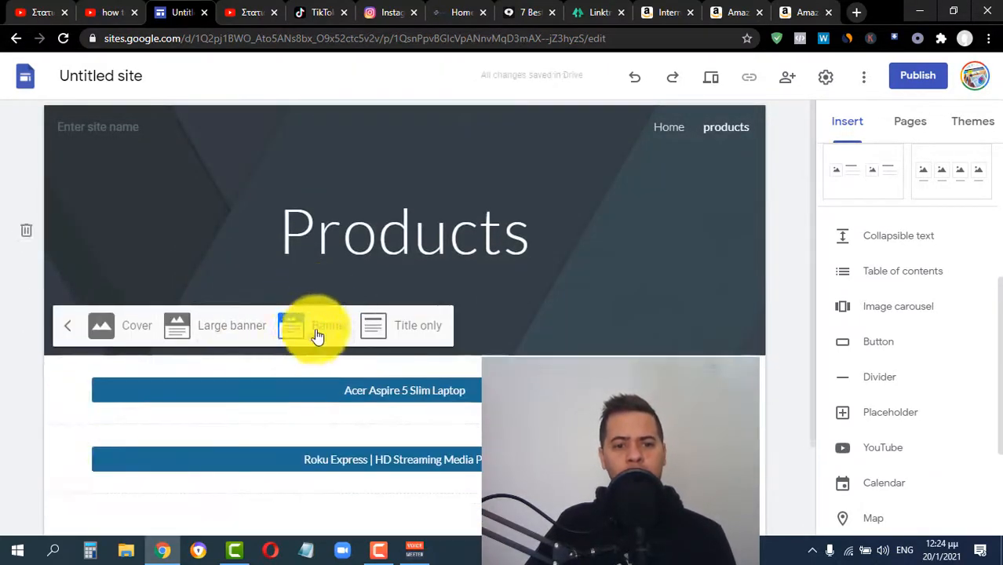
click(318, 326)
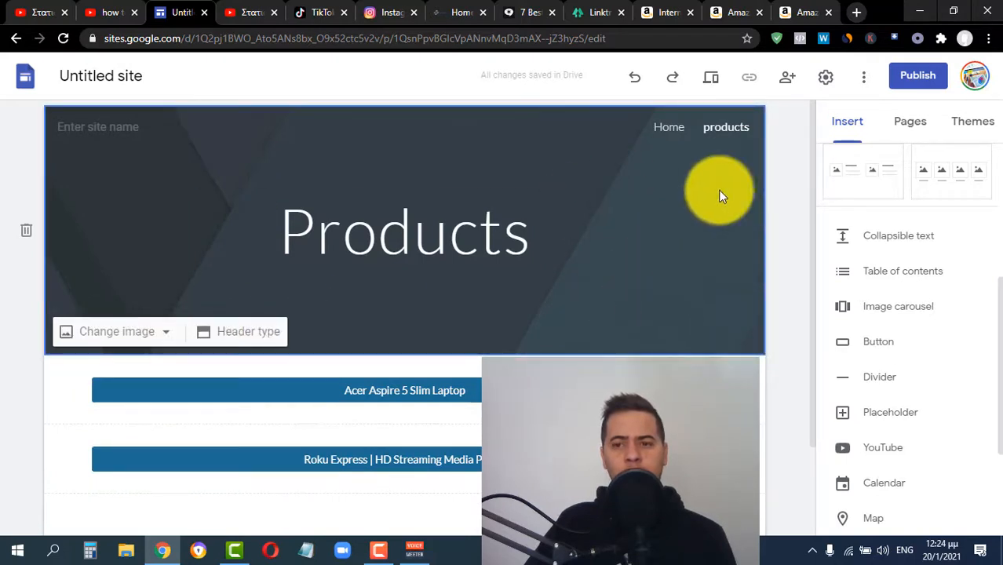
mouse_move(972, 120)
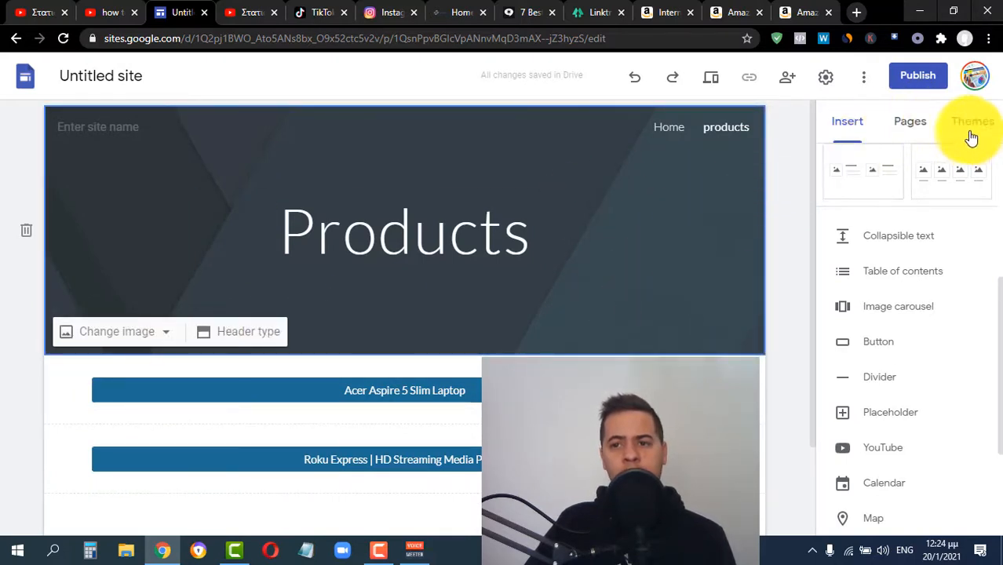
- Apply the Impression theme, giving the header and buttons red styling
click(972, 121)
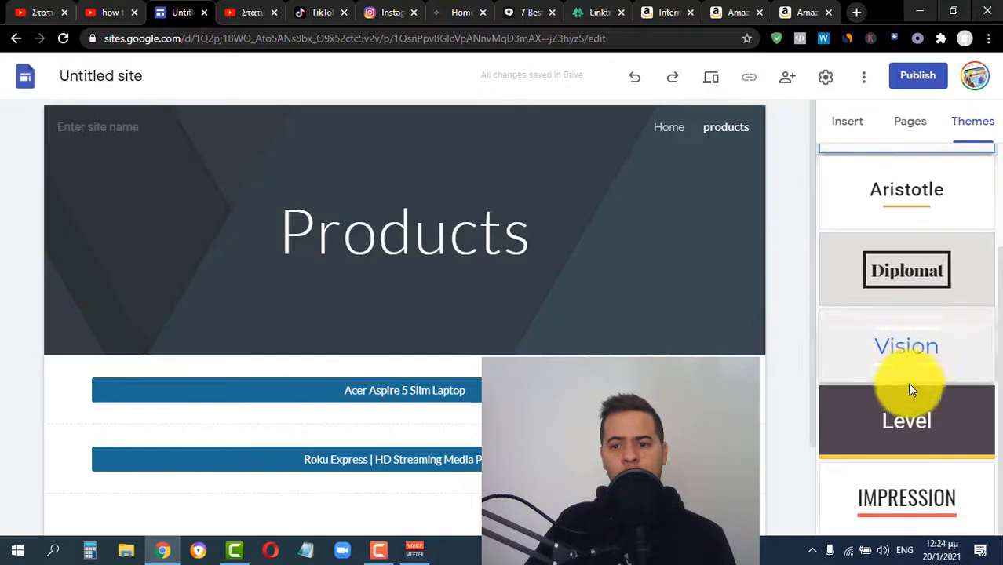
click(907, 496)
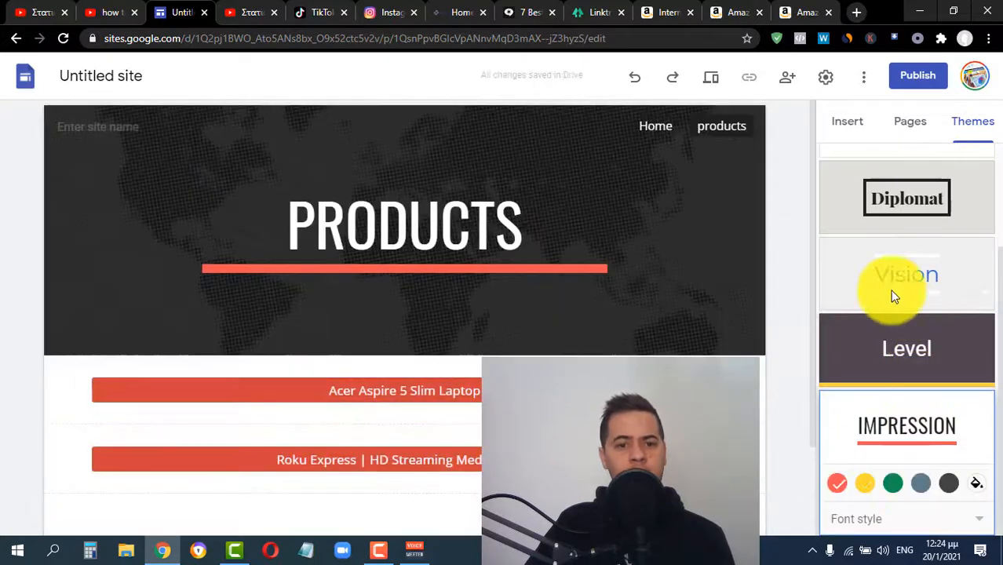
mouse_move(808, 195)
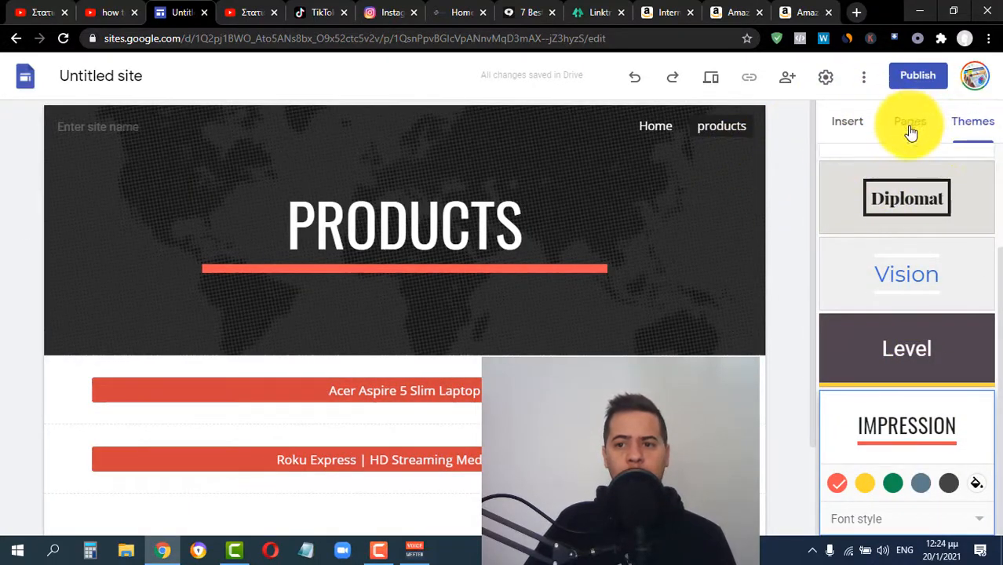
- On the Home page, add a 'Product' button below TikTok linking to the products page
click(909, 121)
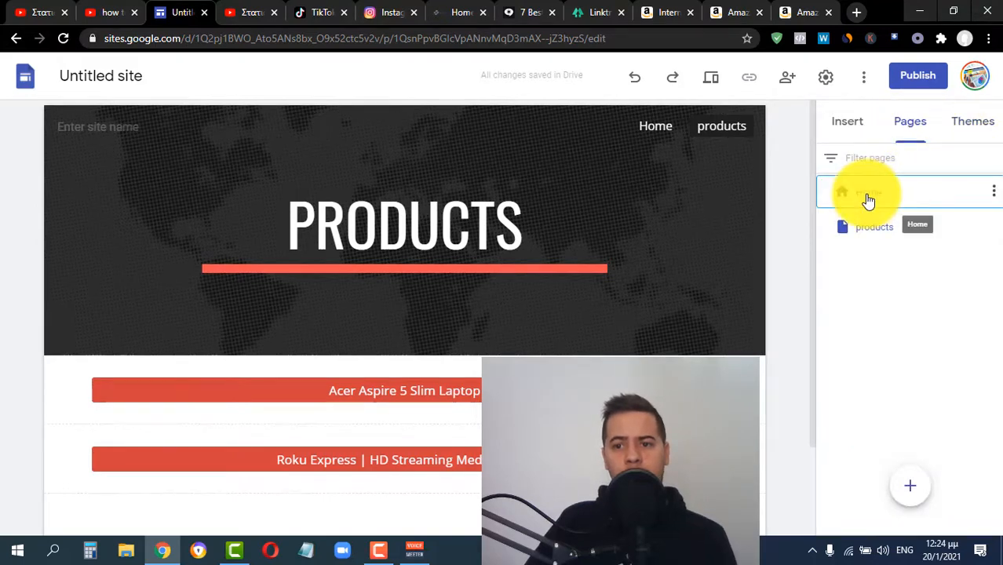
click(868, 192)
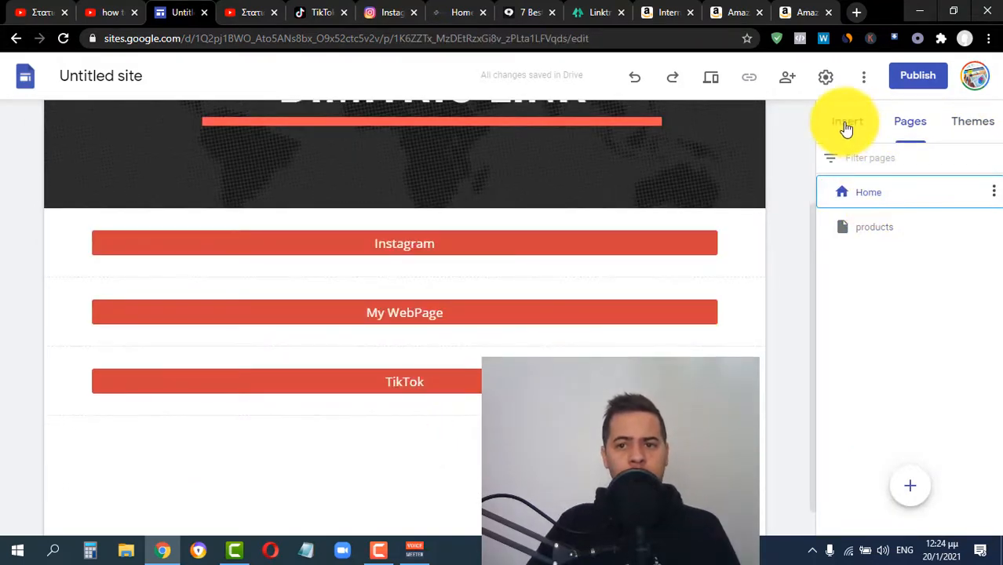
click(847, 121)
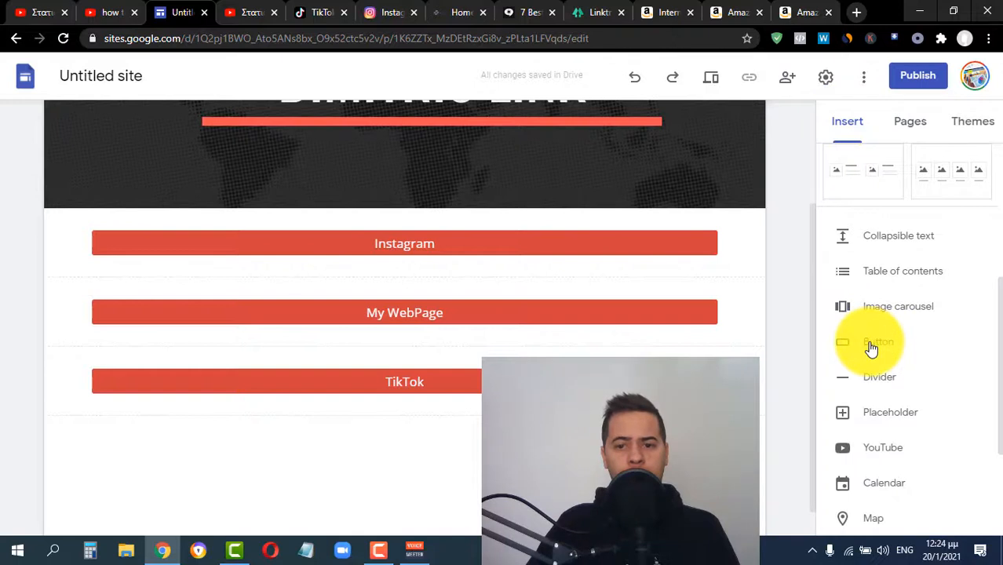
click(878, 341)
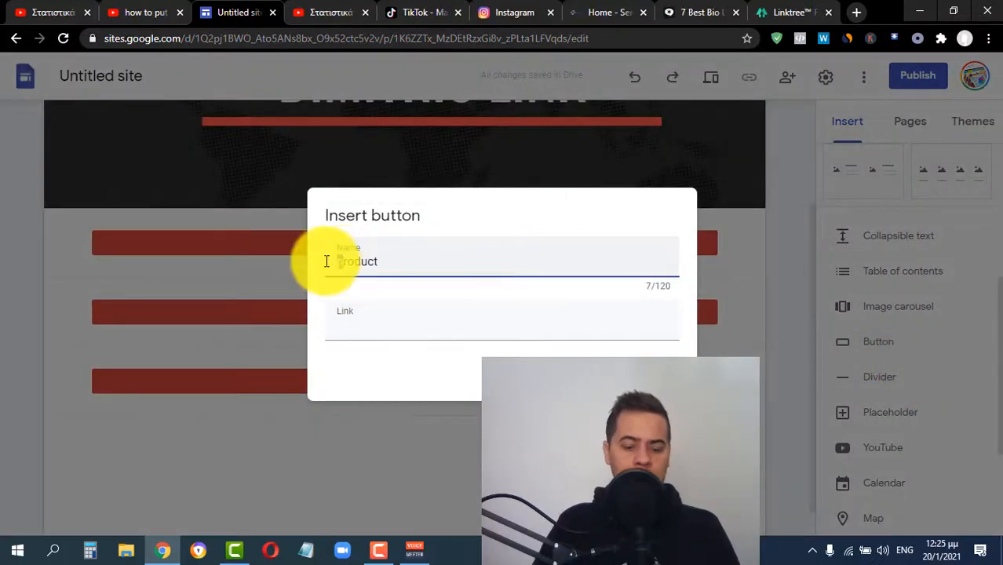
key(Backspace)
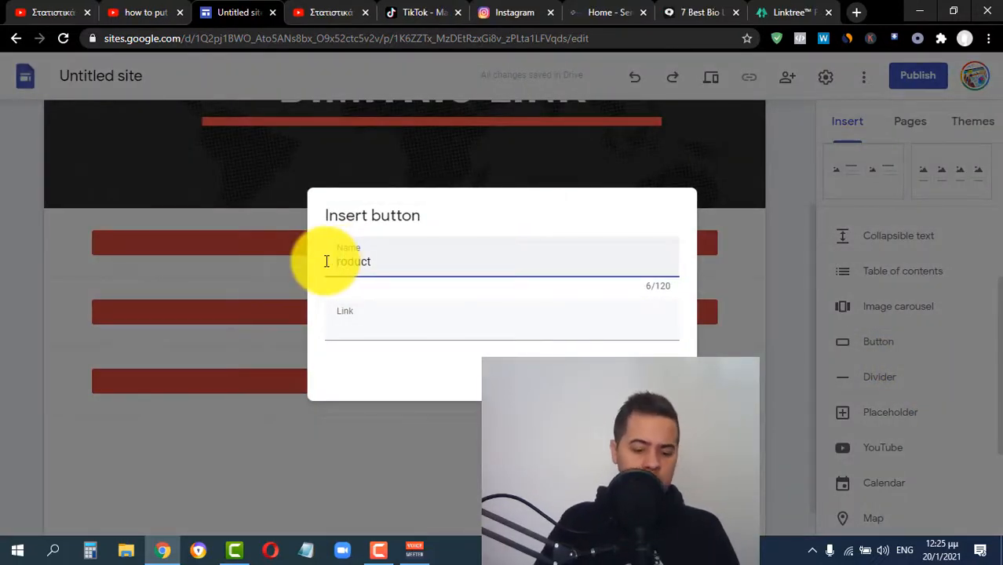
text(P)
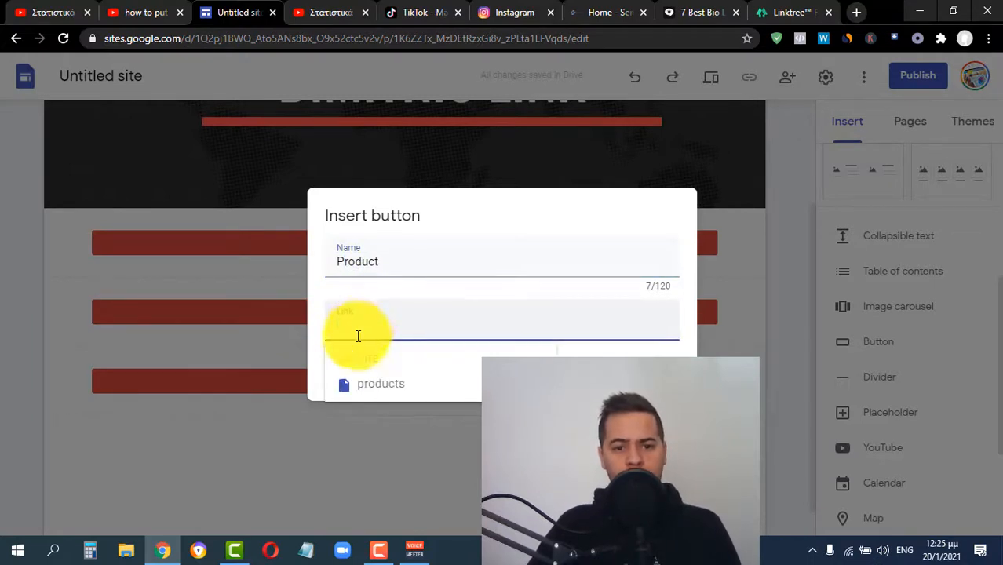
click(381, 383)
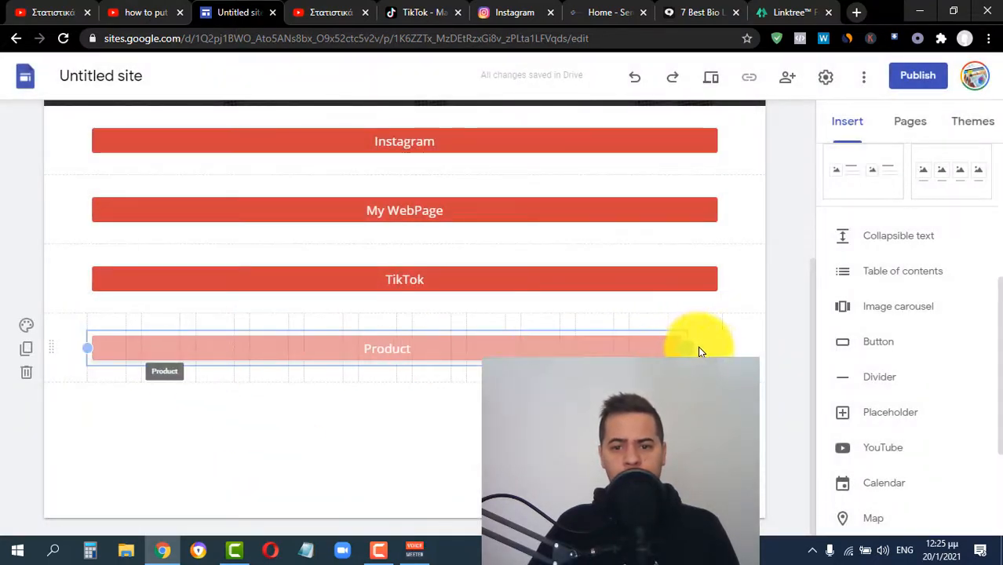
click(404, 348)
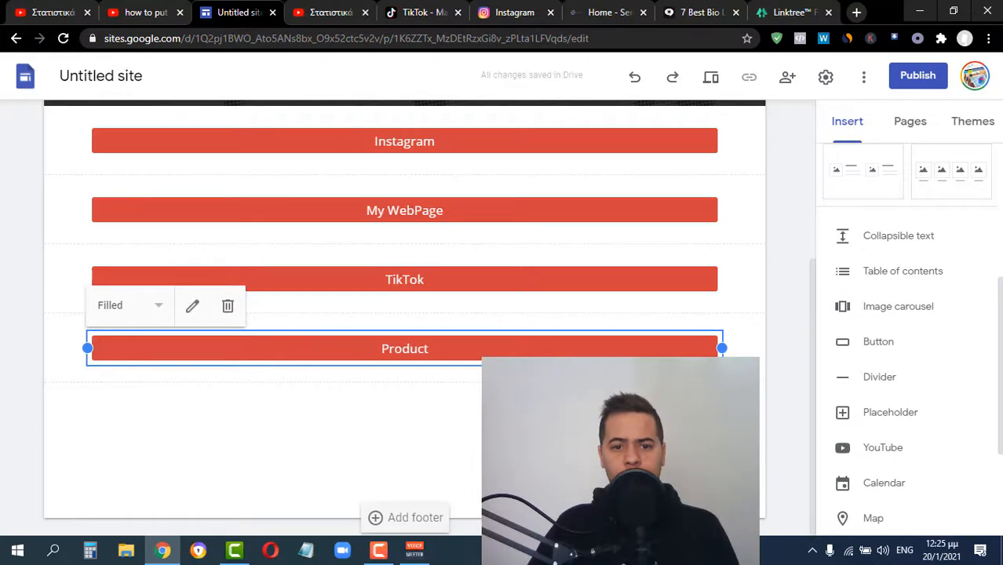
scroll(up, 3)
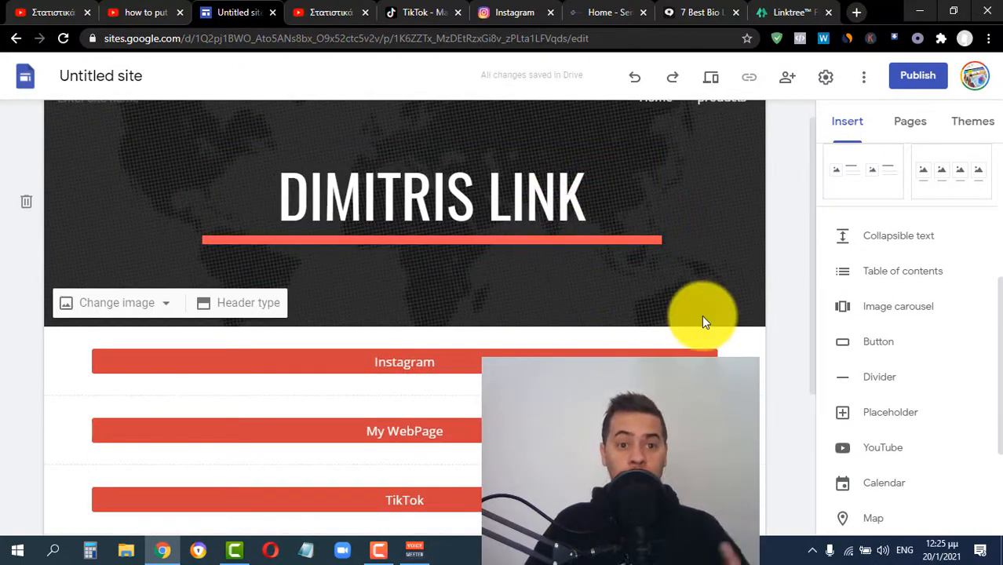
scroll(down, 3)
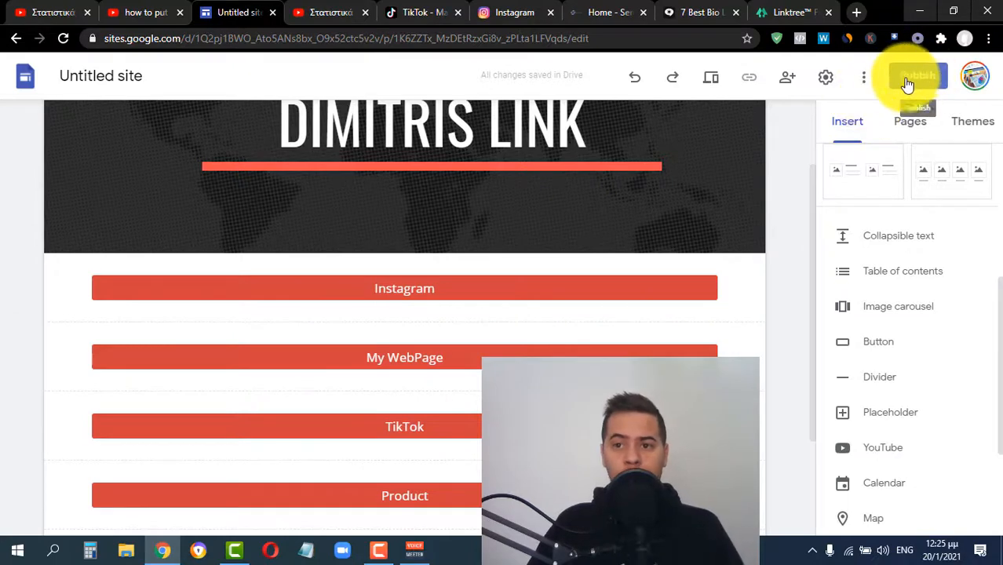
- Publish the site at the dimitris-link address and open the published live site
click(917, 76)
text(dimitris-link)
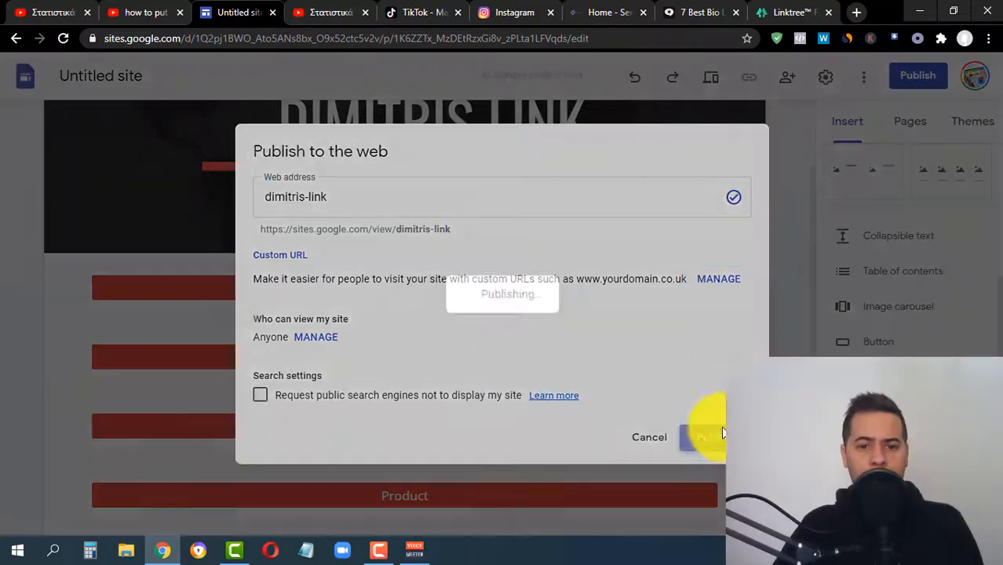
click(702, 437)
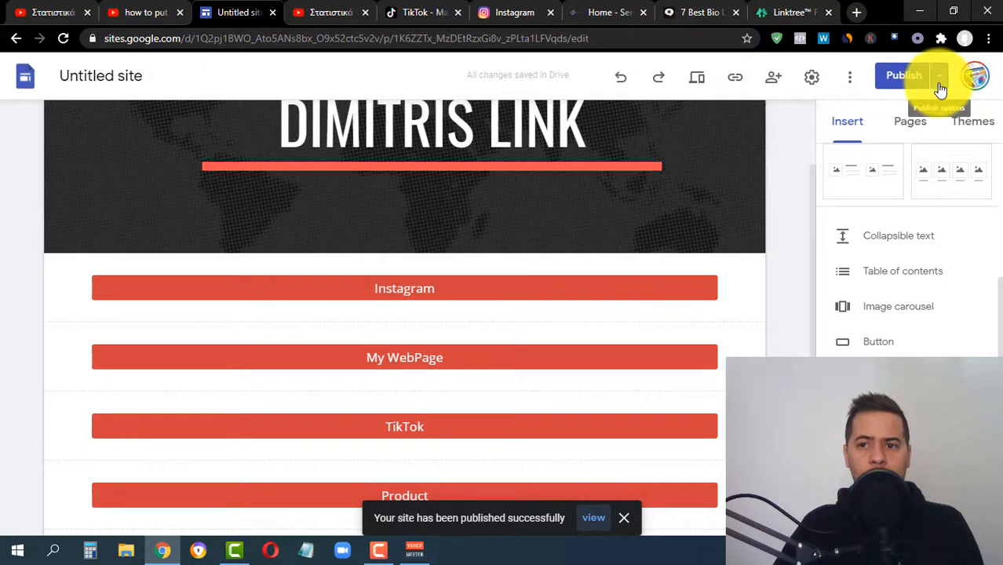
click(939, 75)
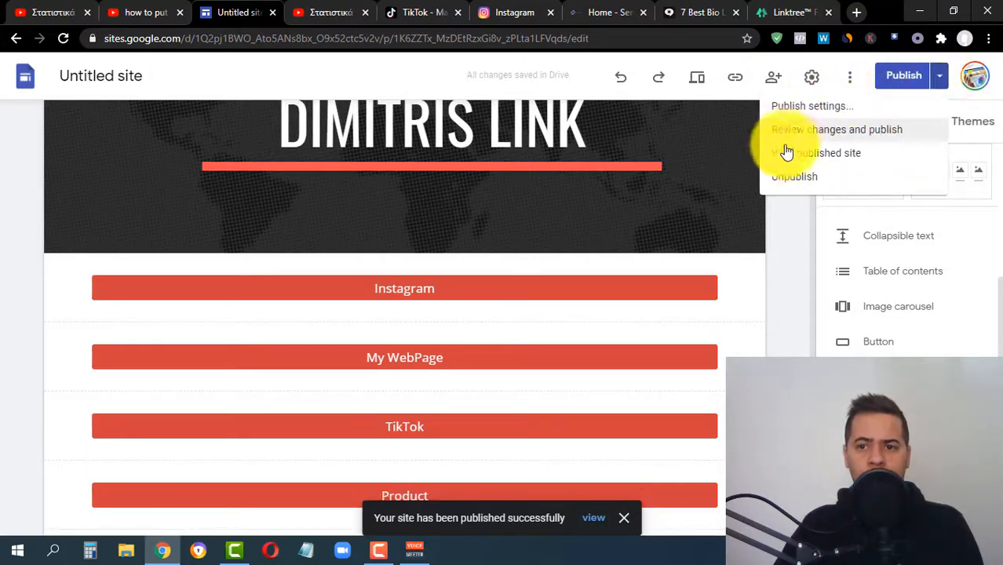
mouse_move(553, 251)
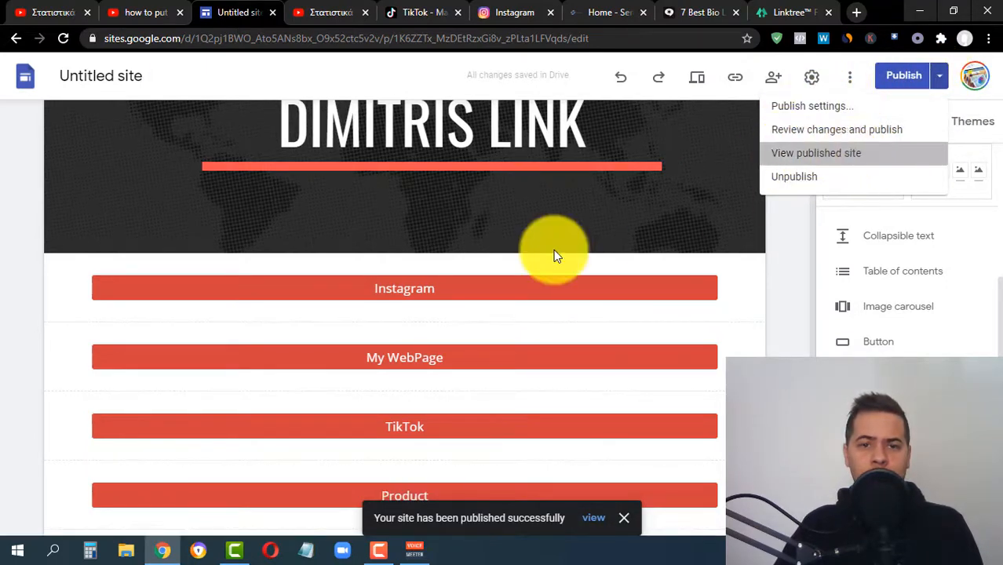
click(815, 153)
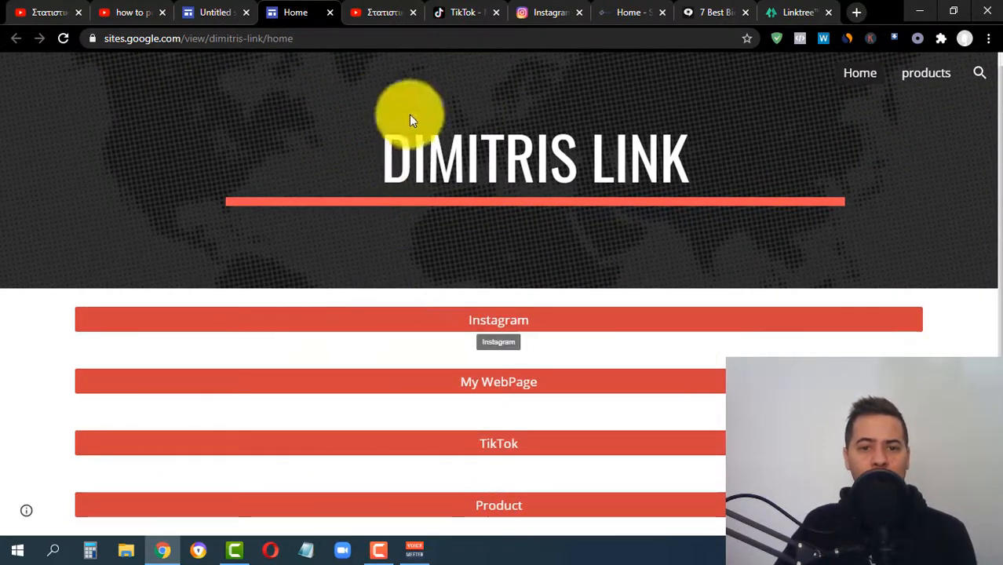
- Visit the live site's products page showing both product buttons, then return Home
click(925, 72)
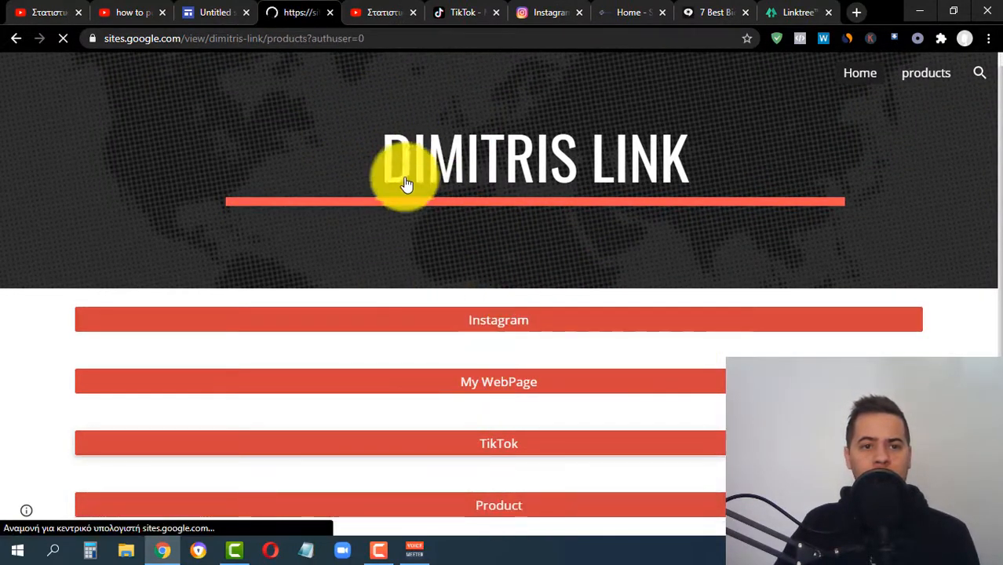
click(926, 73)
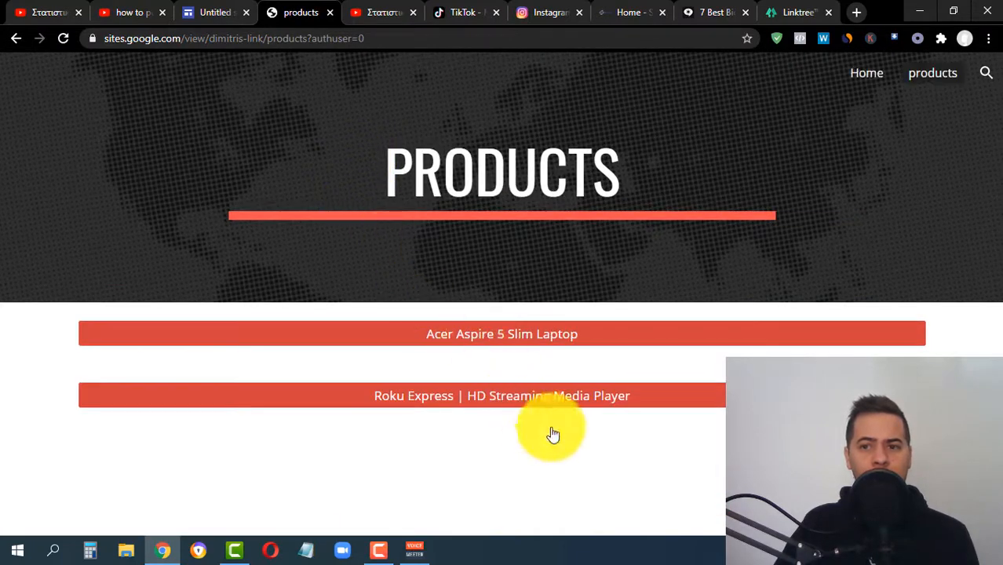
click(866, 72)
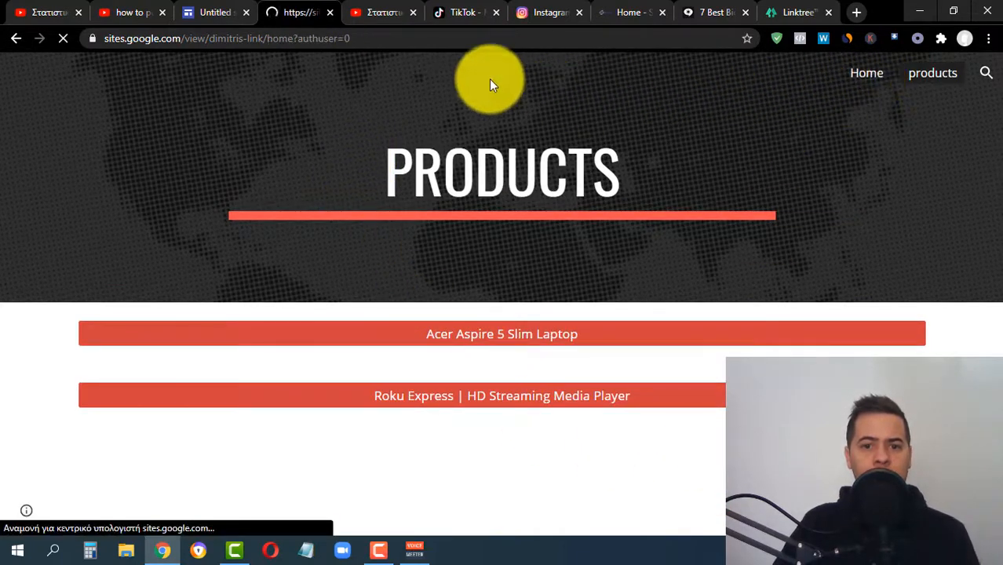
click(866, 72)
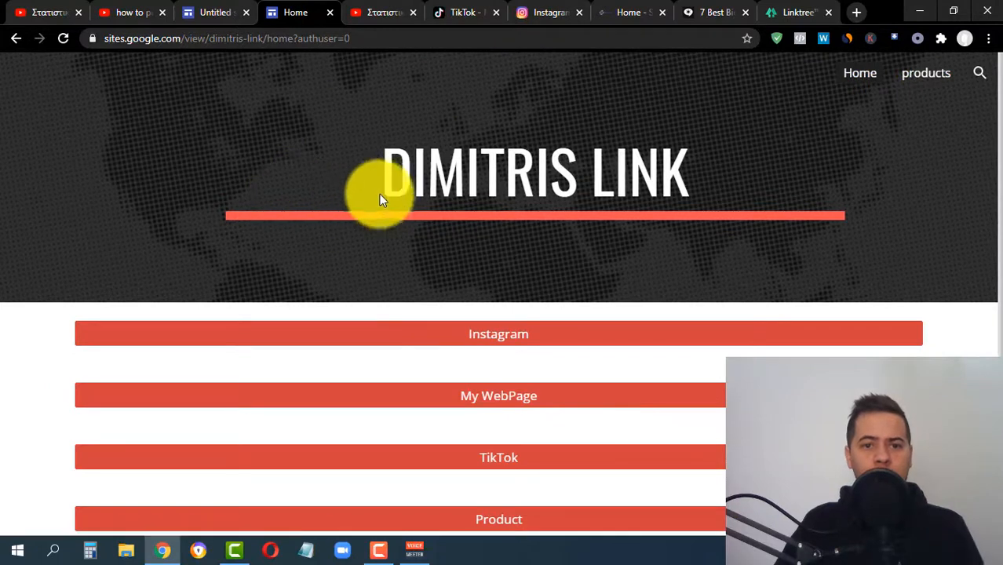
mouse_move(248, 35)
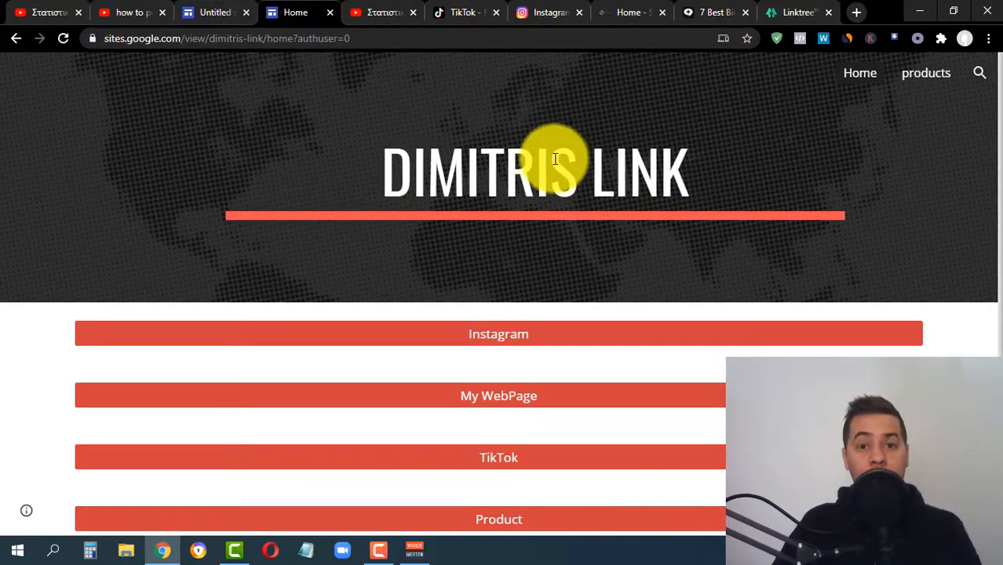
mouse_move(528, 160)
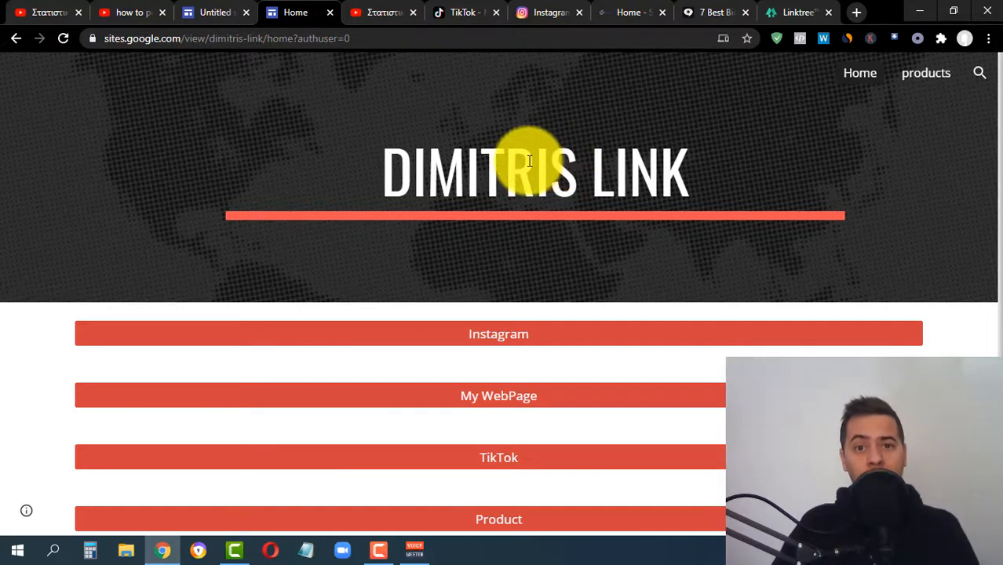
mouse_move(304, 72)
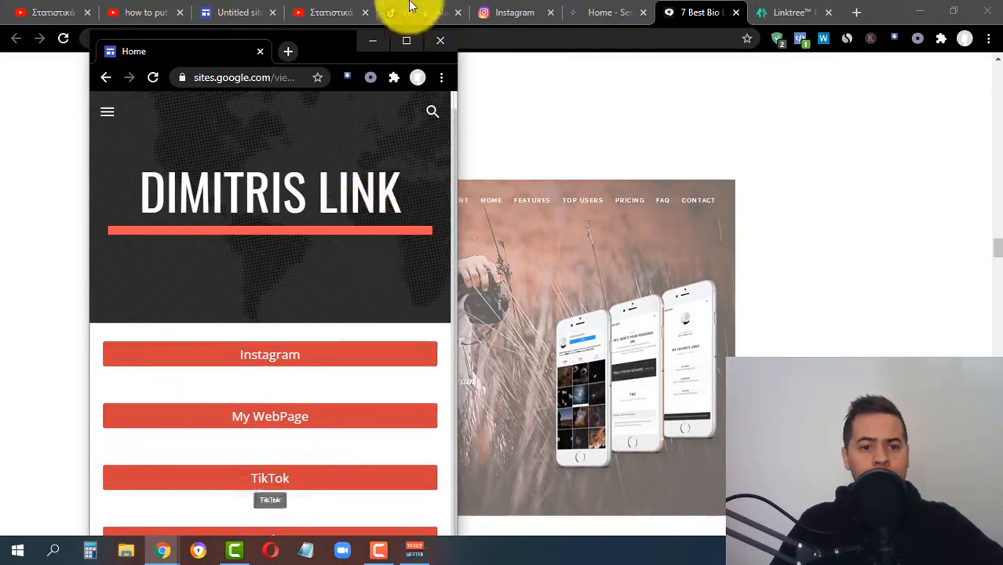
- Shrink the browser window to phone width to view the stacked mobile layout
click(405, 40)
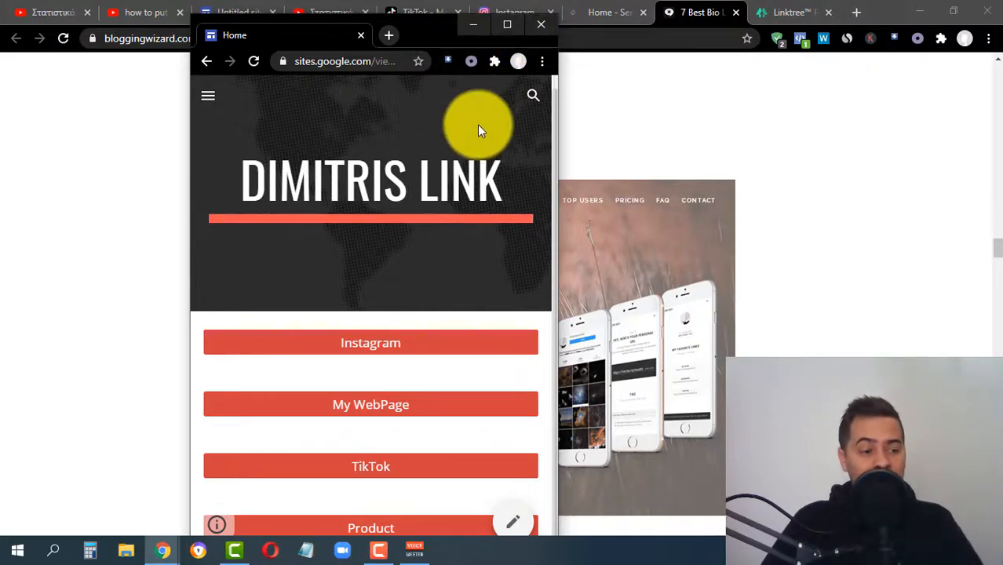
mouse_move(493, 123)
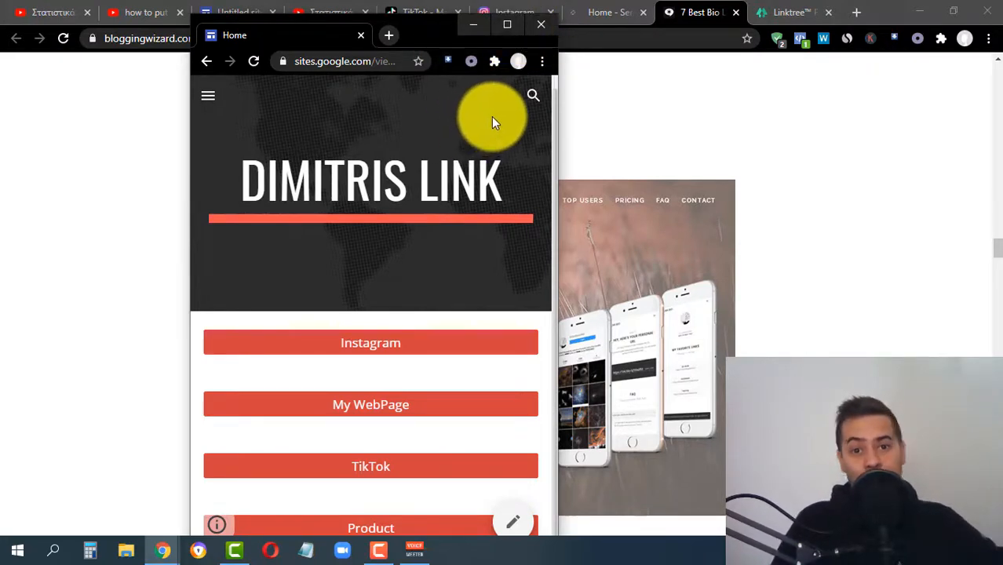